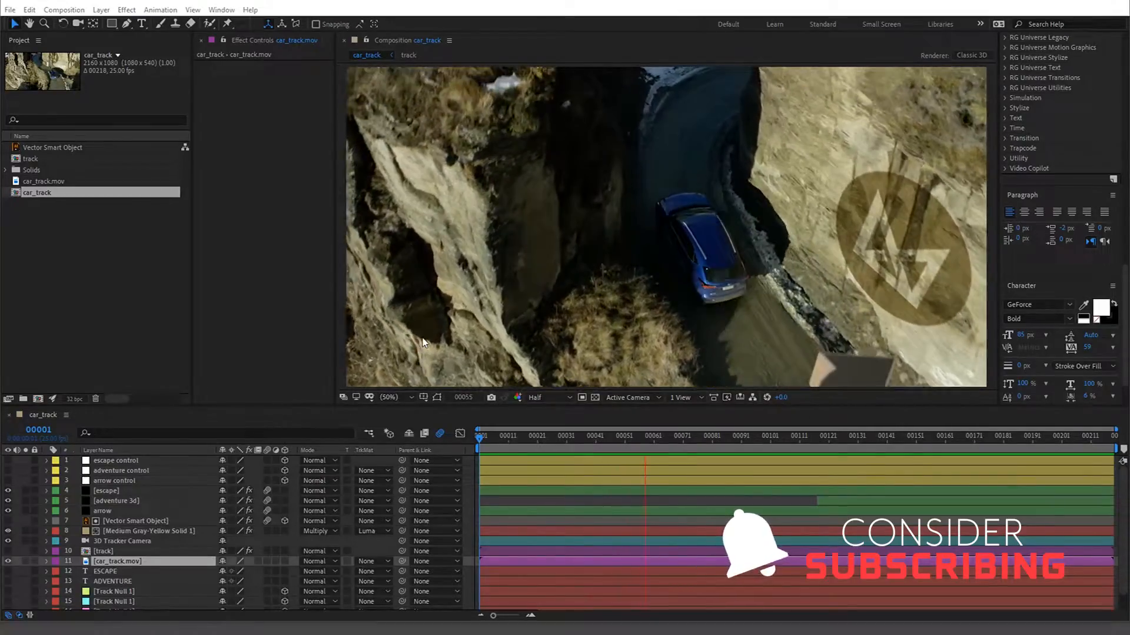
# - Play back the shot and view only the blue channel across the letter and rock wall
pyautogui.click(798, 436)
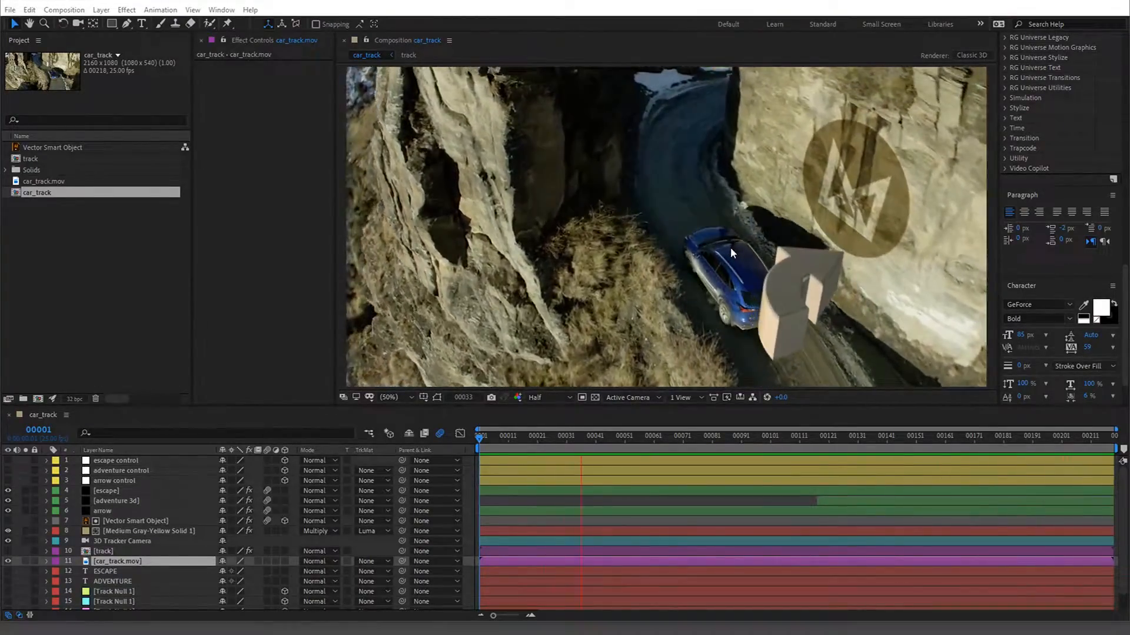
pyautogui.click(670, 440)
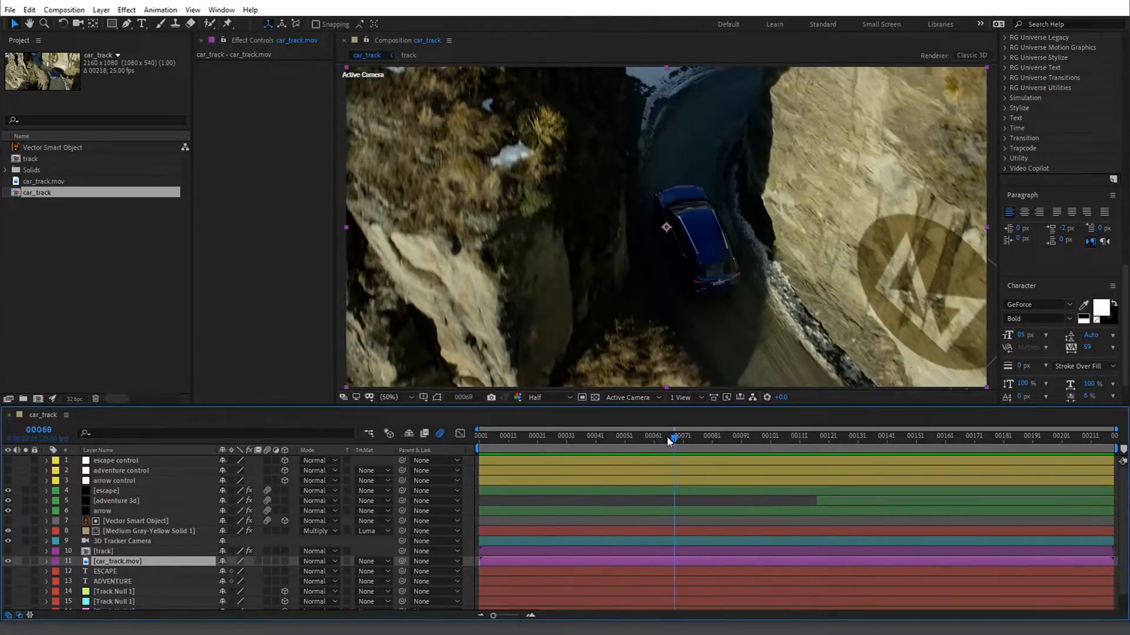
pyautogui.moveTo(670, 437); pyautogui.dragTo(546, 438)
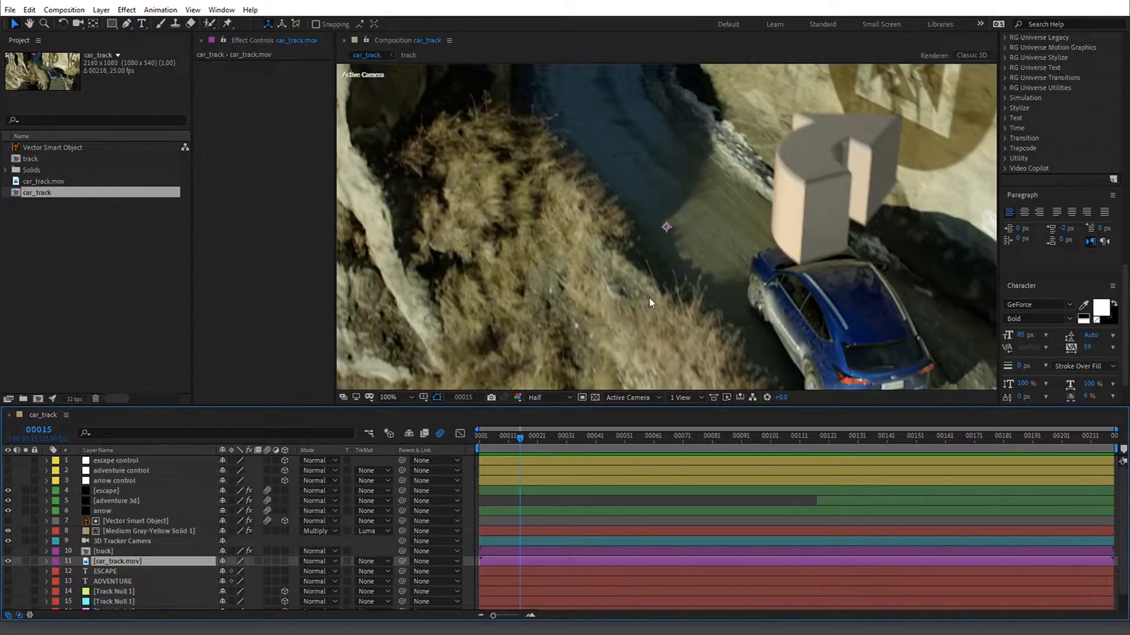
pyautogui.click(512, 397)
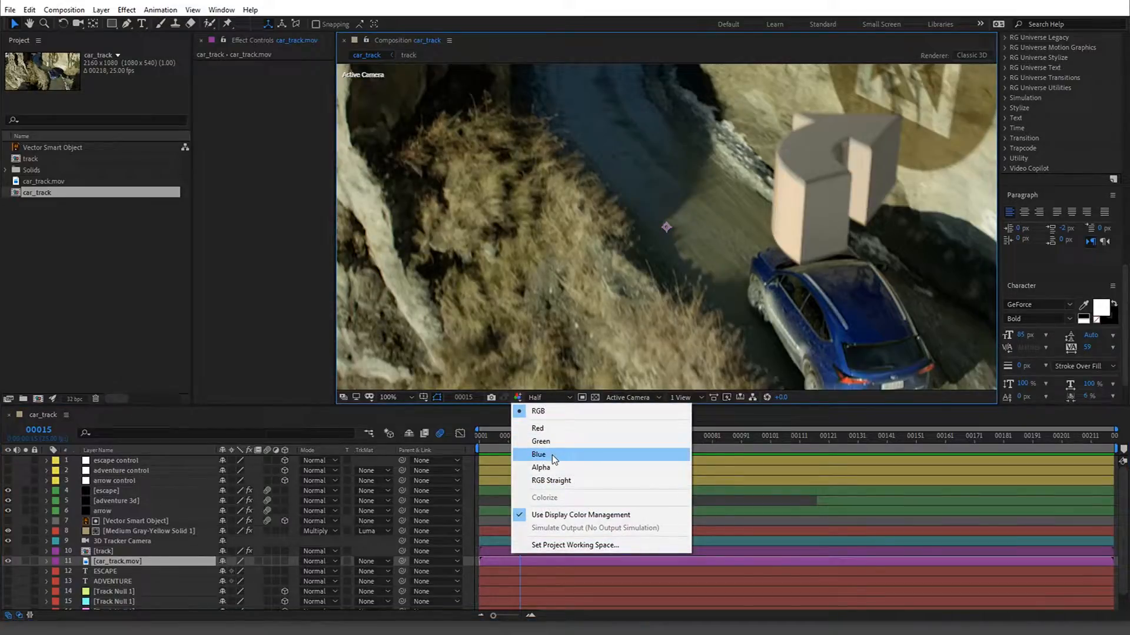
pyautogui.click(538, 454)
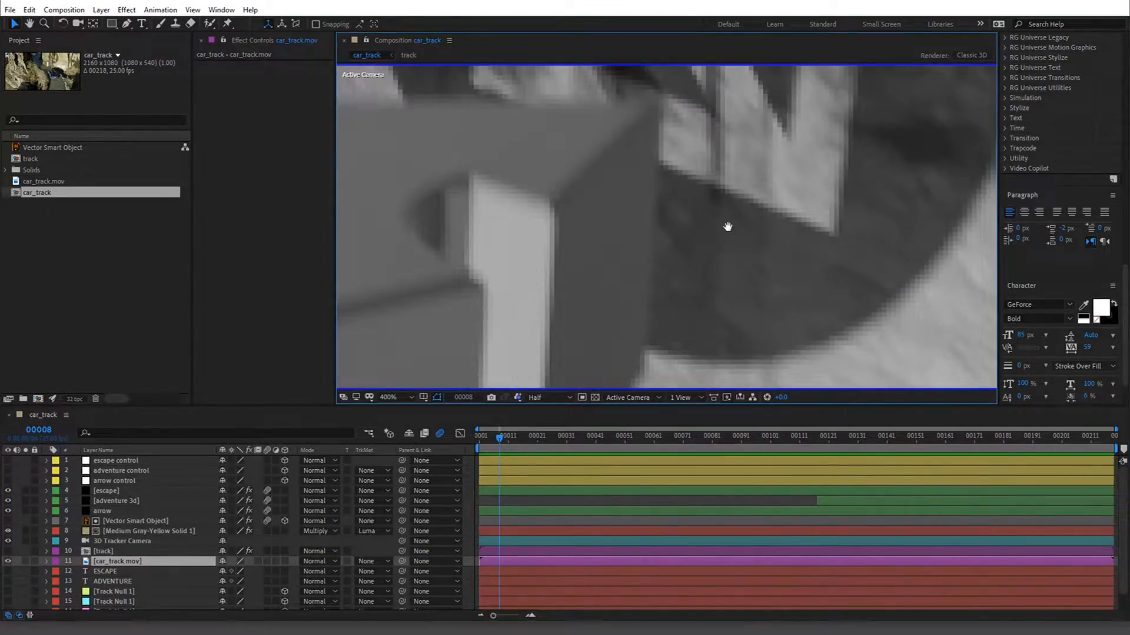
pyautogui.moveTo(728, 227); pyautogui.dragTo(681, 166)
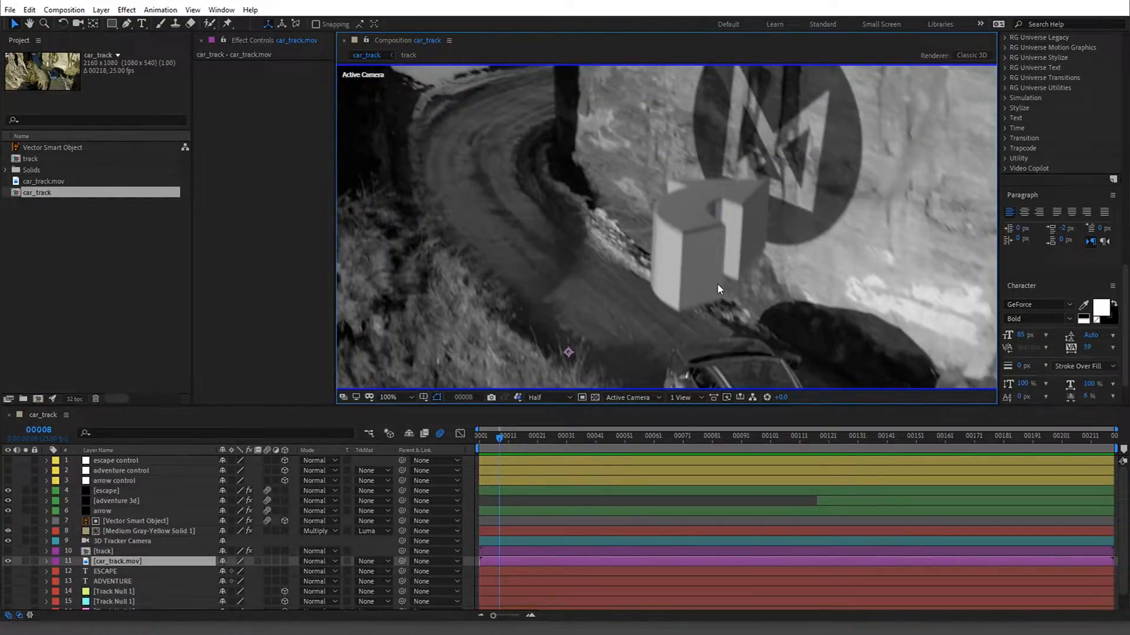
# - Inspect the gray-yellow solid's effects and the adventure 3d layer's Element settings at a later frame
pyautogui.click(389, 398)
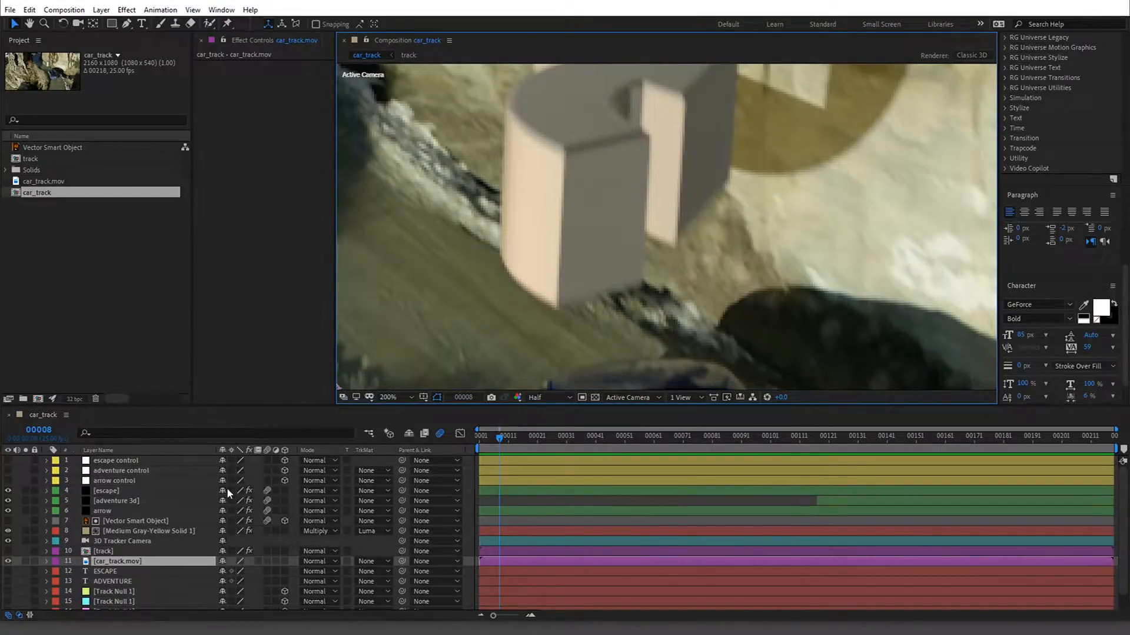
pyautogui.click(148, 531)
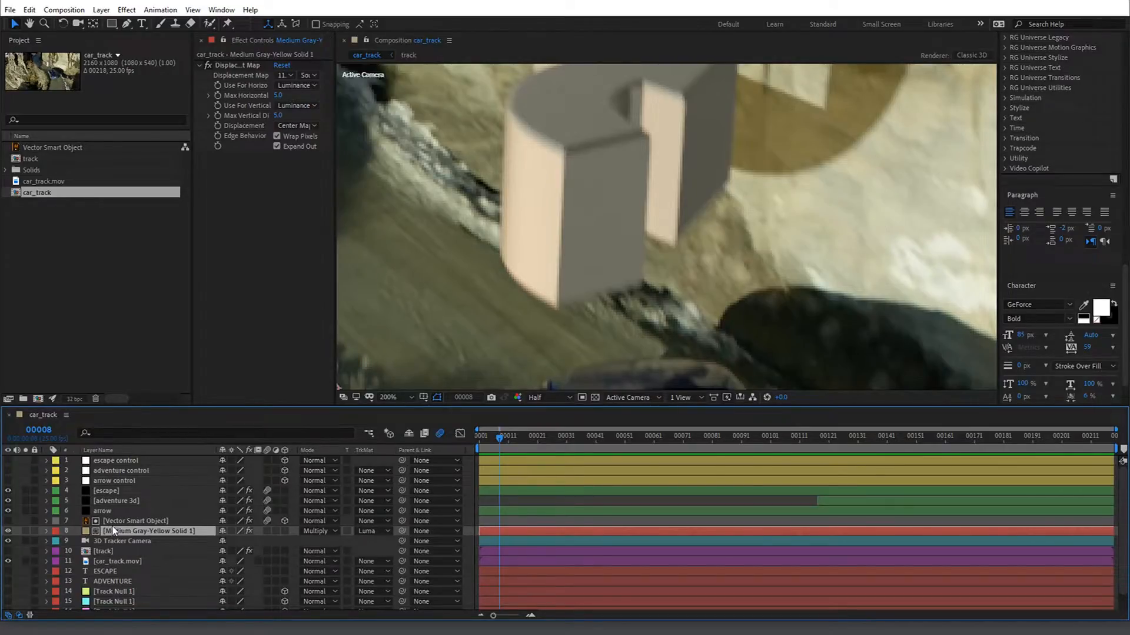
pyautogui.click(116, 500)
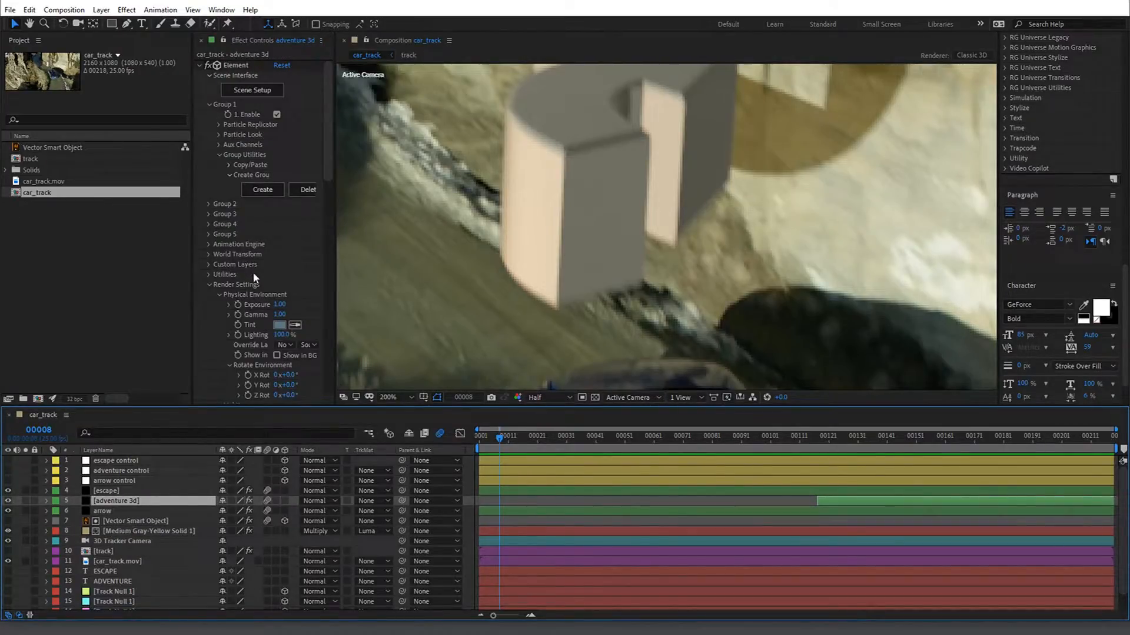
pyautogui.scroll(-3)
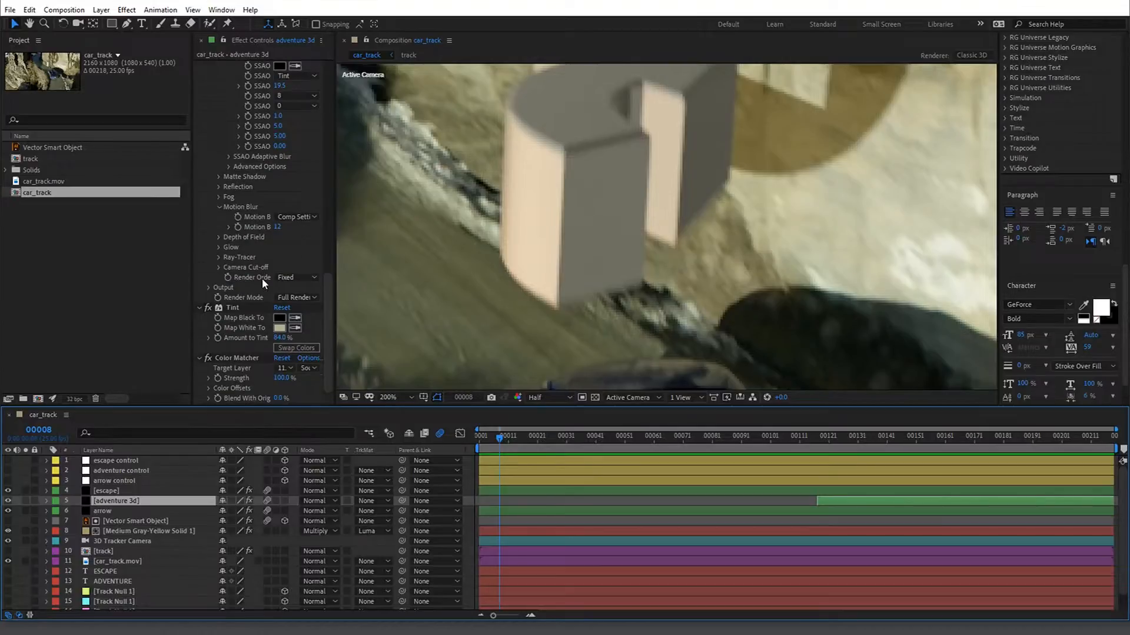
pyautogui.click(387, 397)
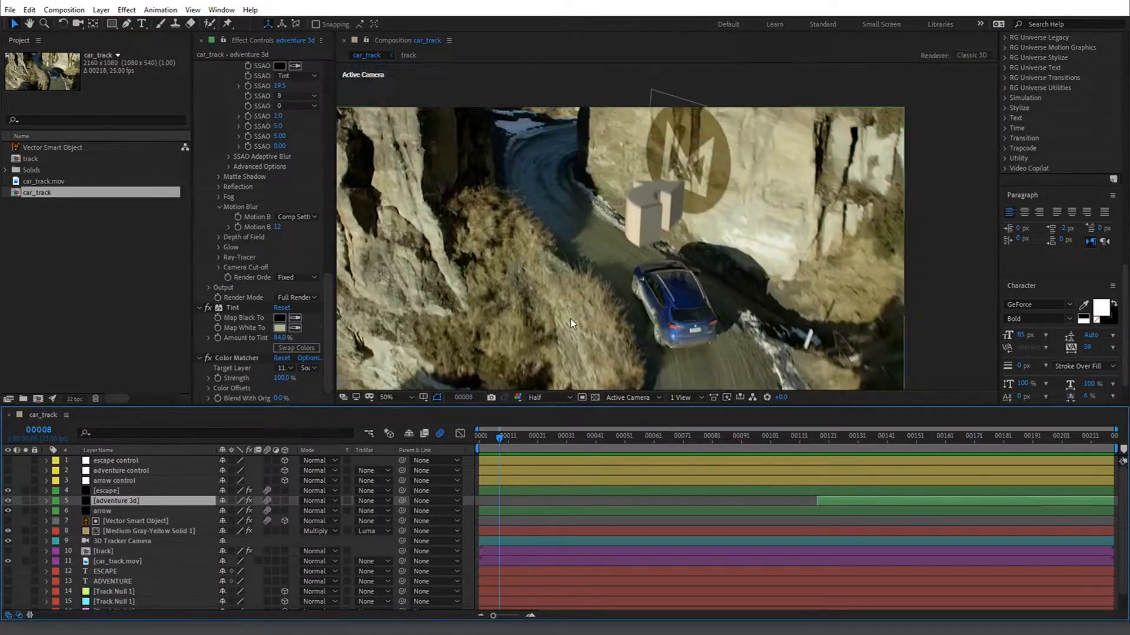
pyautogui.click(604, 436)
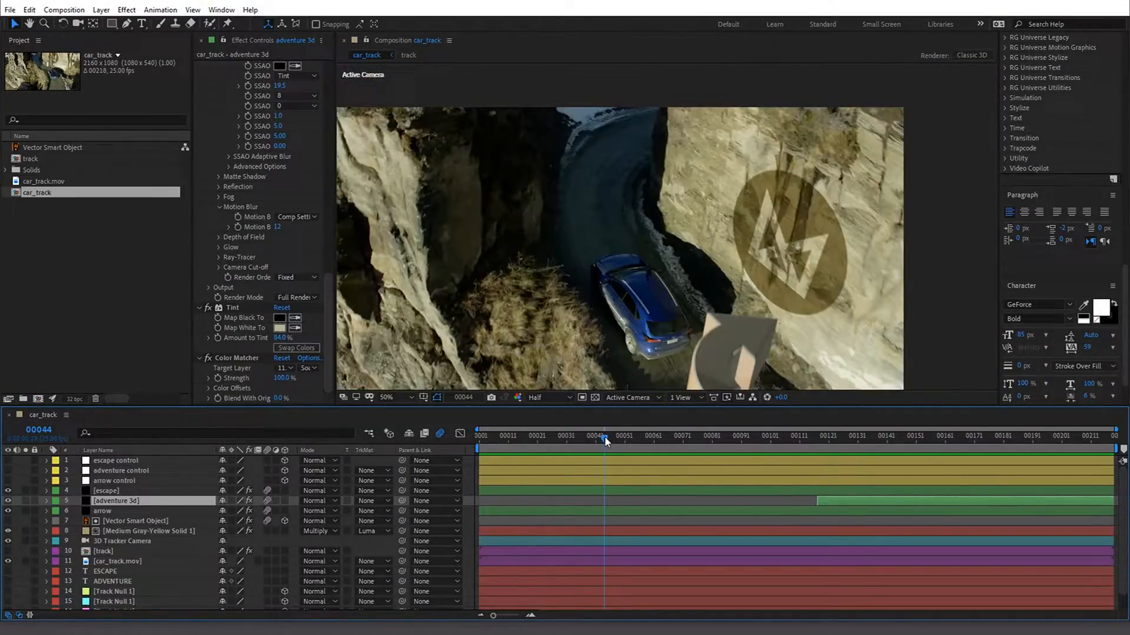
pyautogui.moveTo(607, 440); pyautogui.dragTo(578, 441)
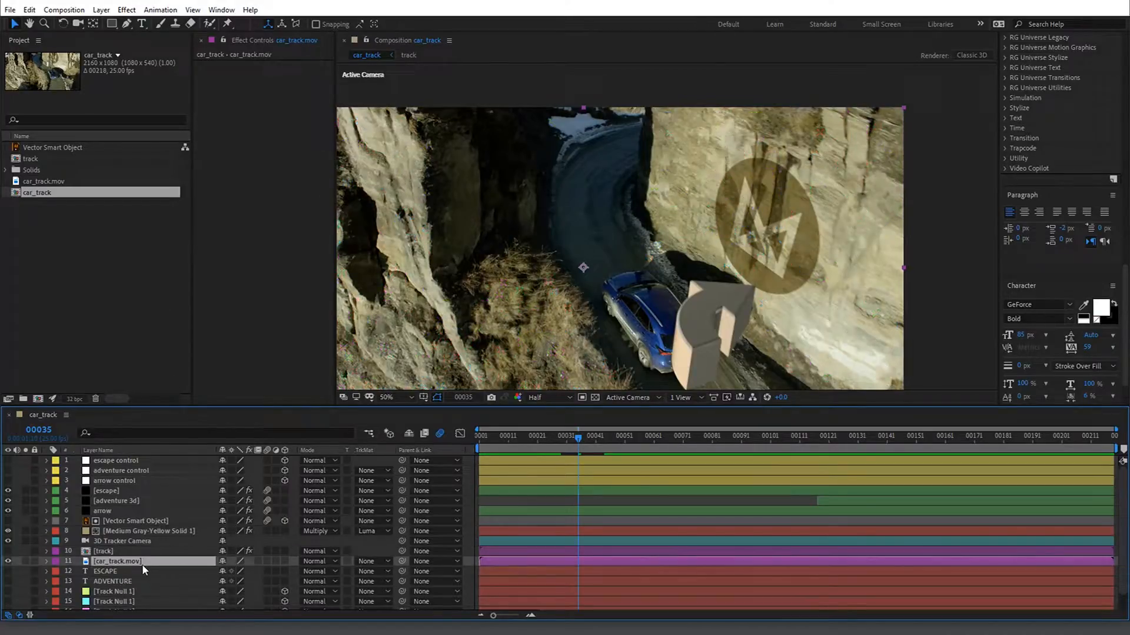
# - Apply Denoiser III with zeroed values to the footage and rename the layer 'plate'
pyautogui.click(765, 436)
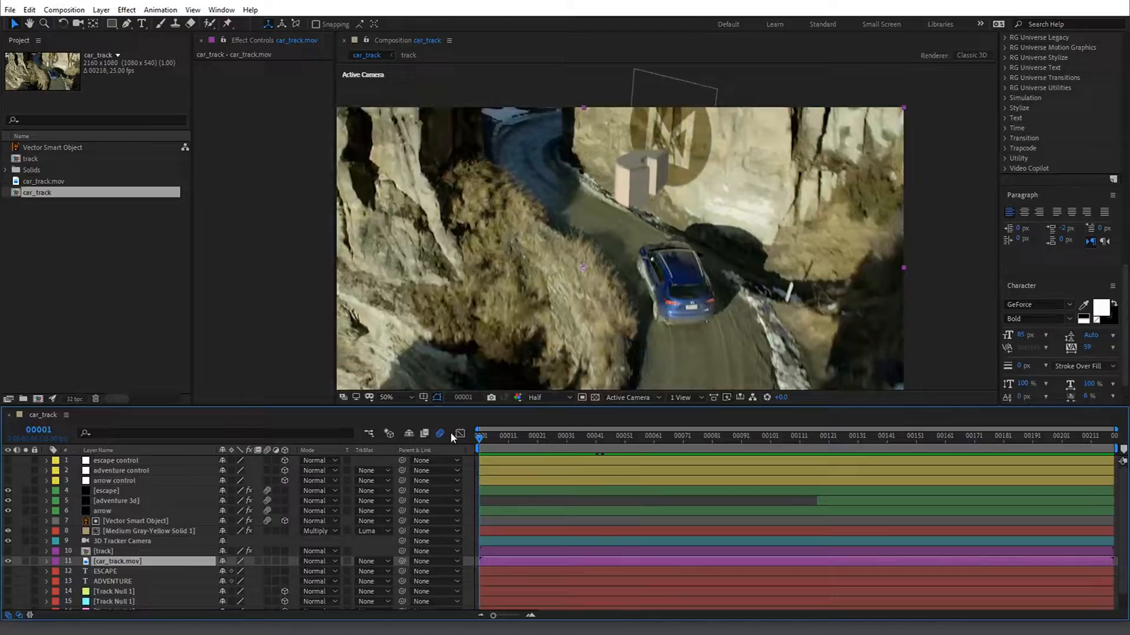
pyautogui.scroll(-3)
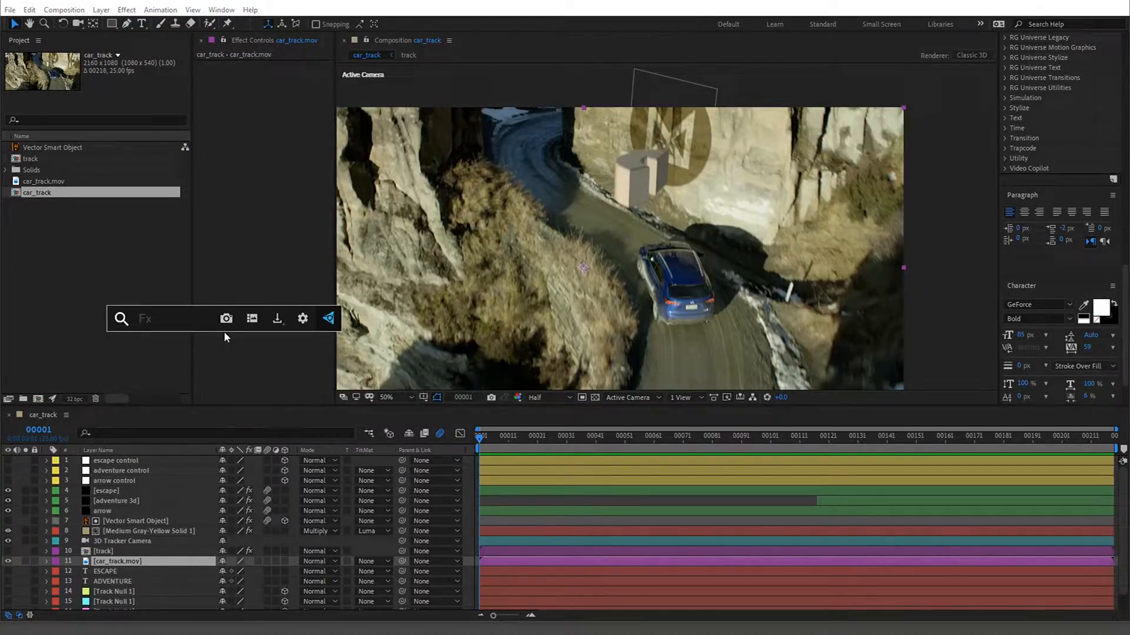
pyautogui.write('den')
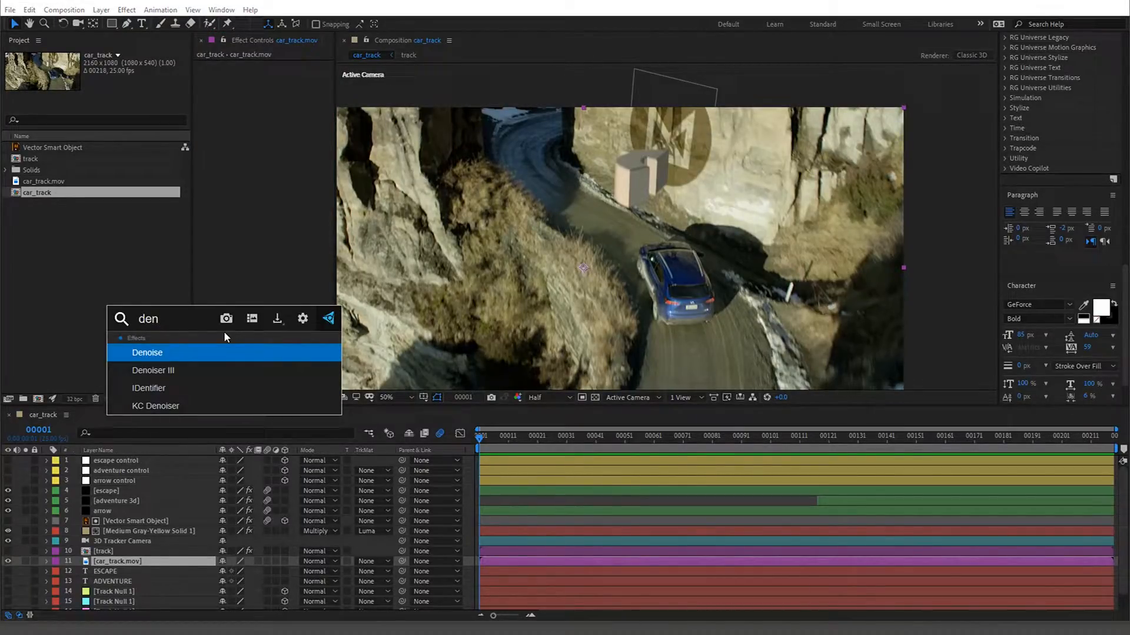
pyautogui.doubleClick(153, 370)
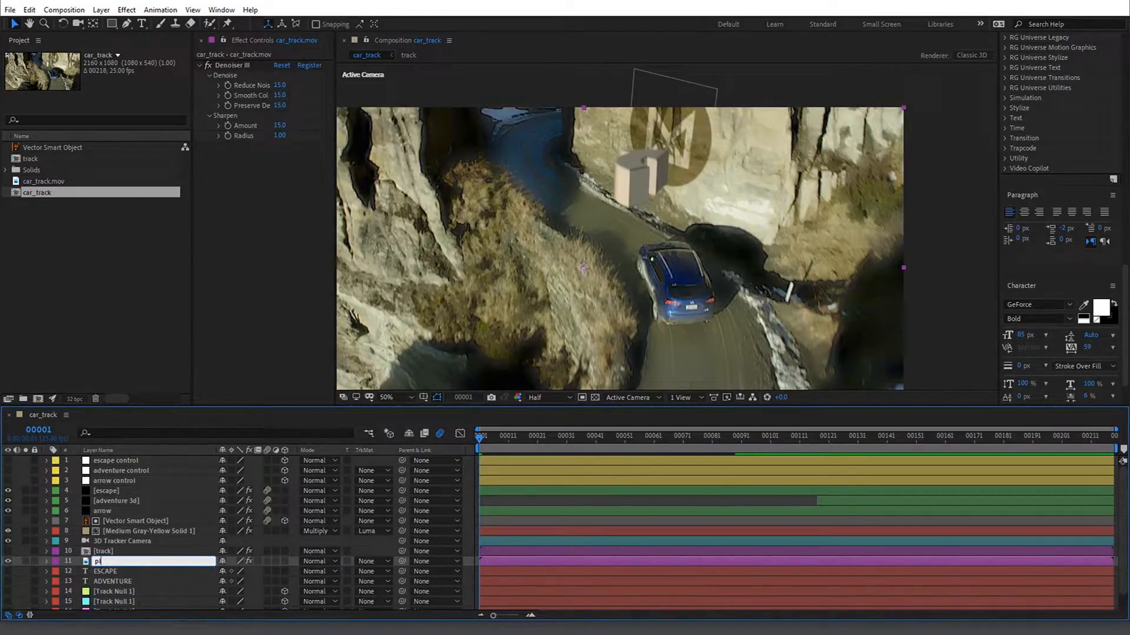
pyautogui.write('plate')
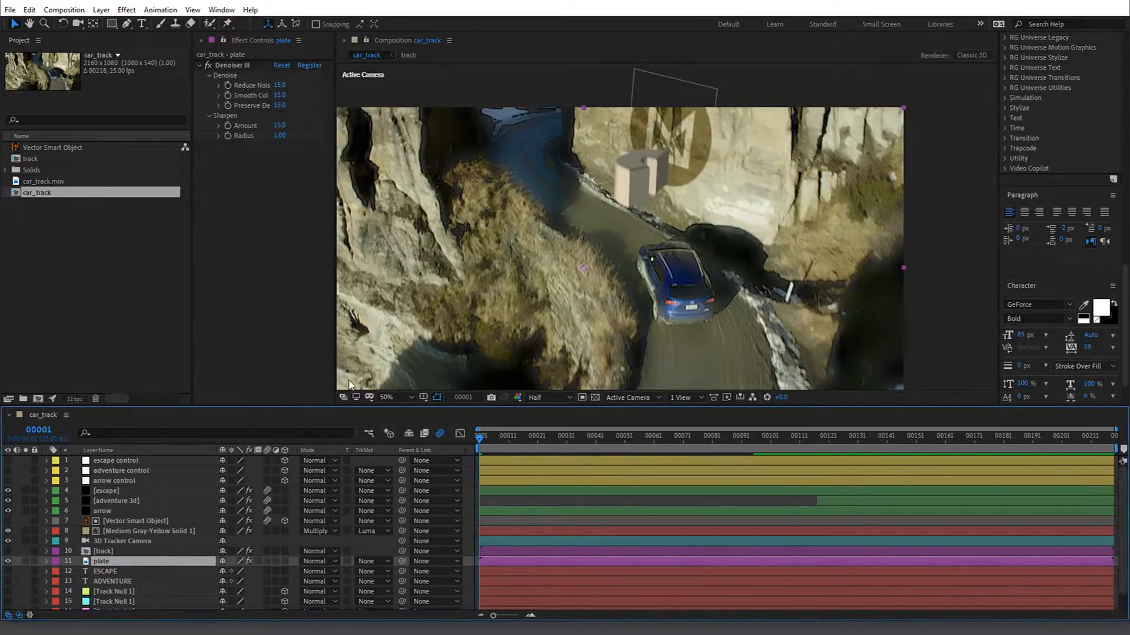
pyautogui.click(385, 397)
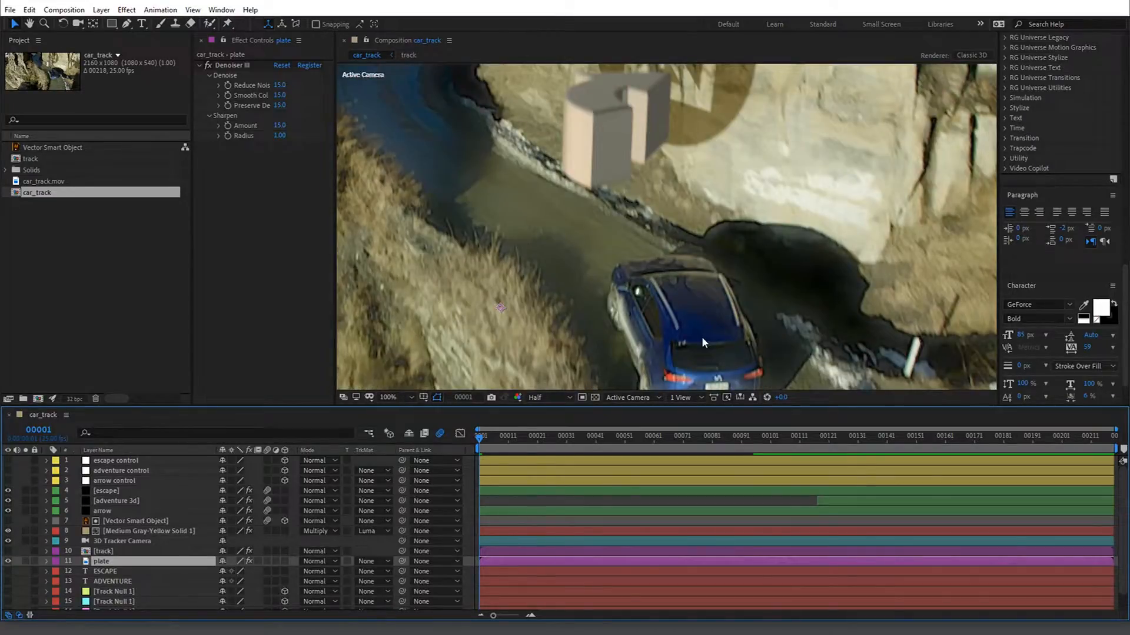
pyautogui.click(387, 398)
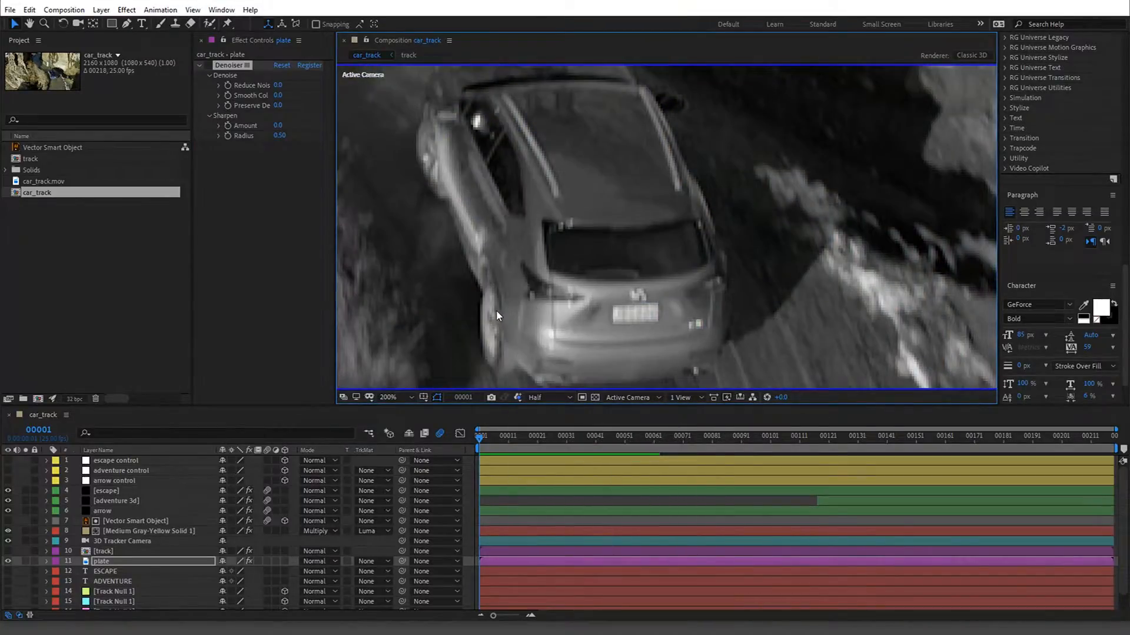
# - Pre-compose the duplicated plate layer into a new composition named grain comp
pyautogui.click(387, 397)
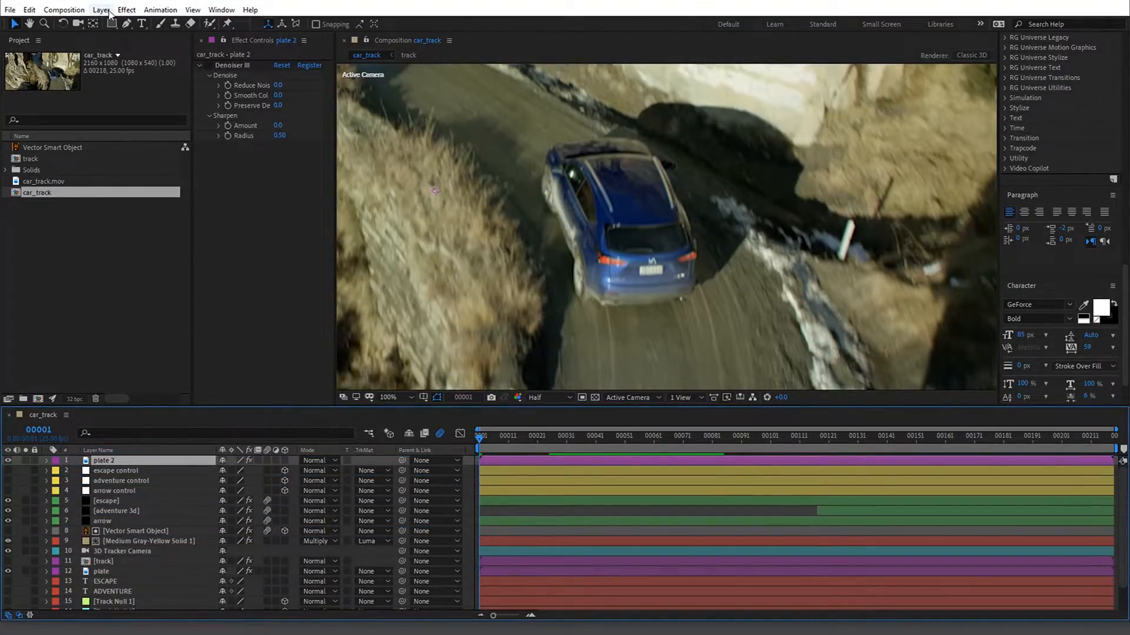
pyautogui.click(100, 9)
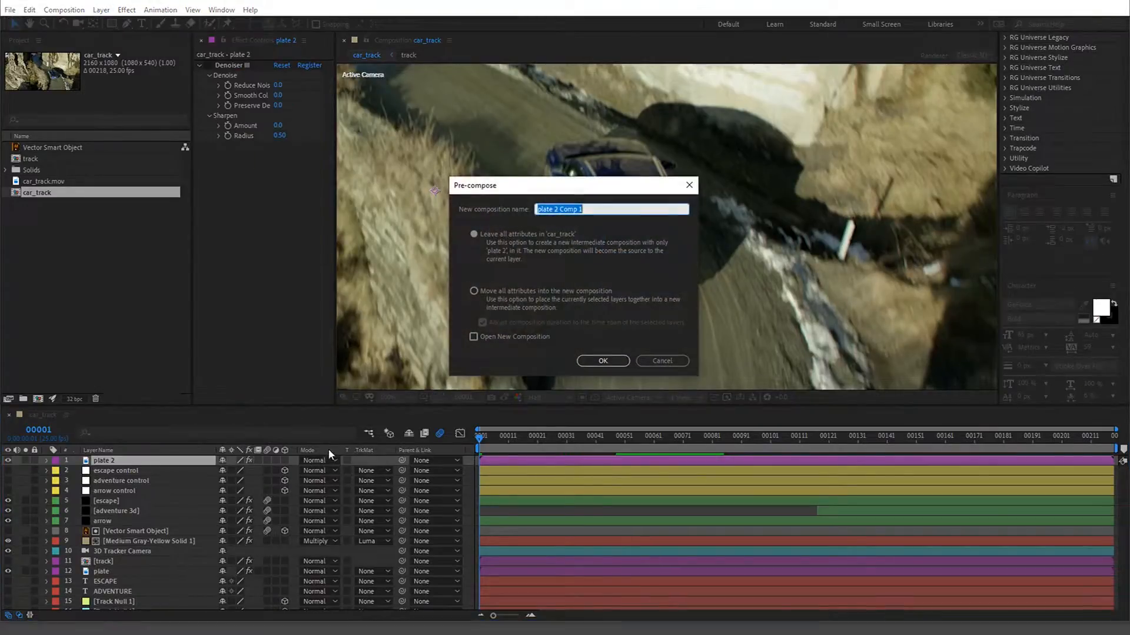
pyautogui.write('gra')
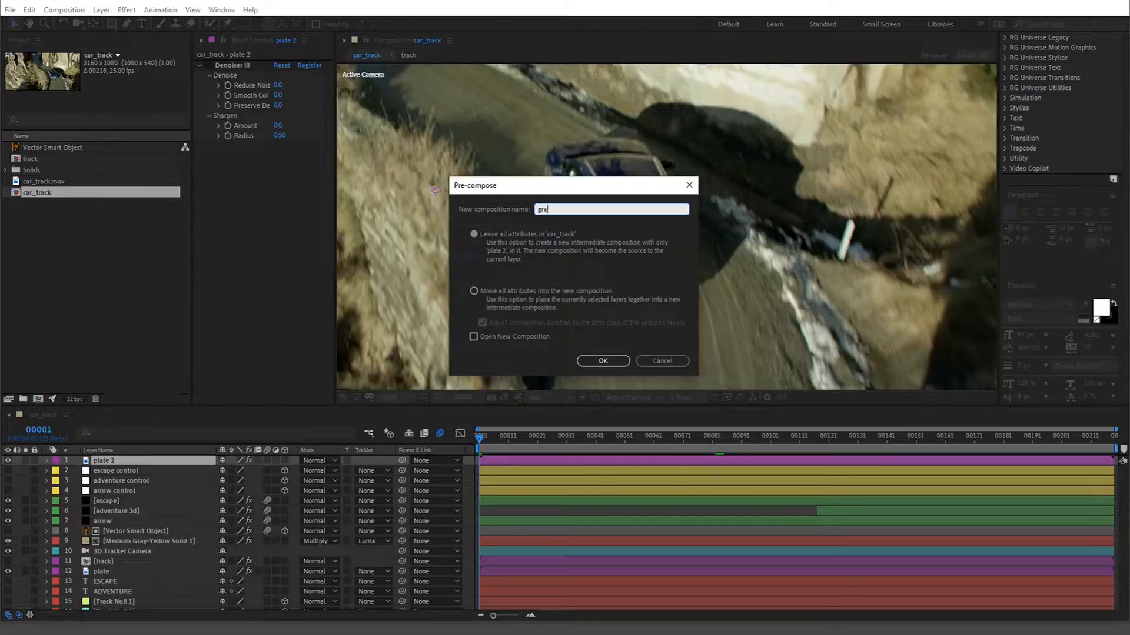
pyautogui.click(602, 361)
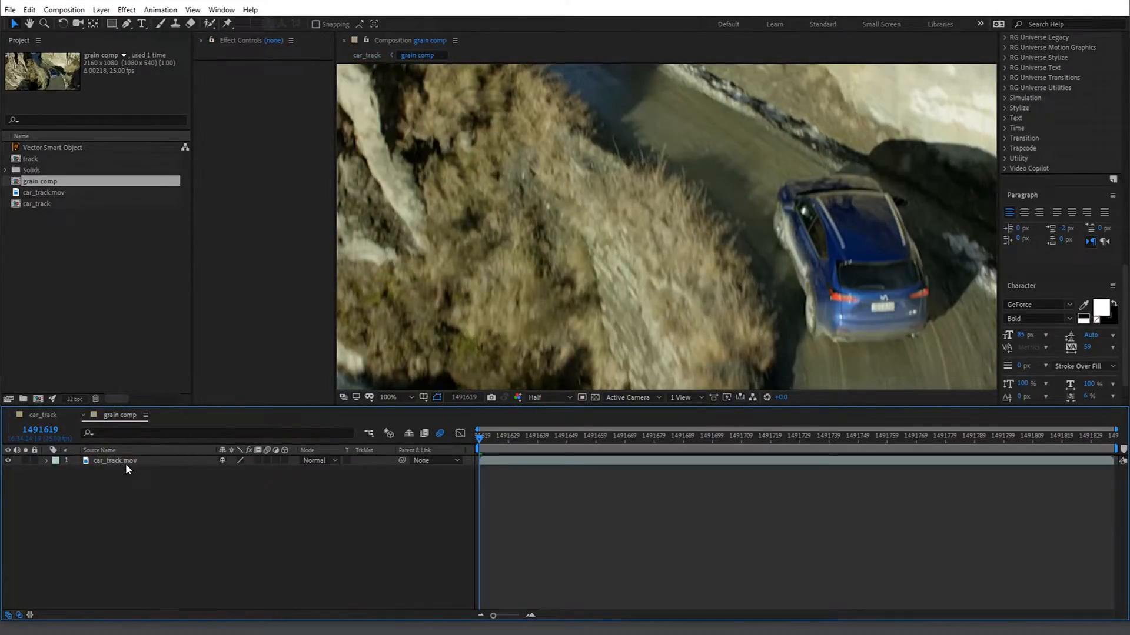
# - Select the denoised plate in car_track, then the lower footage copy inside grain comp
pyautogui.click(41, 415)
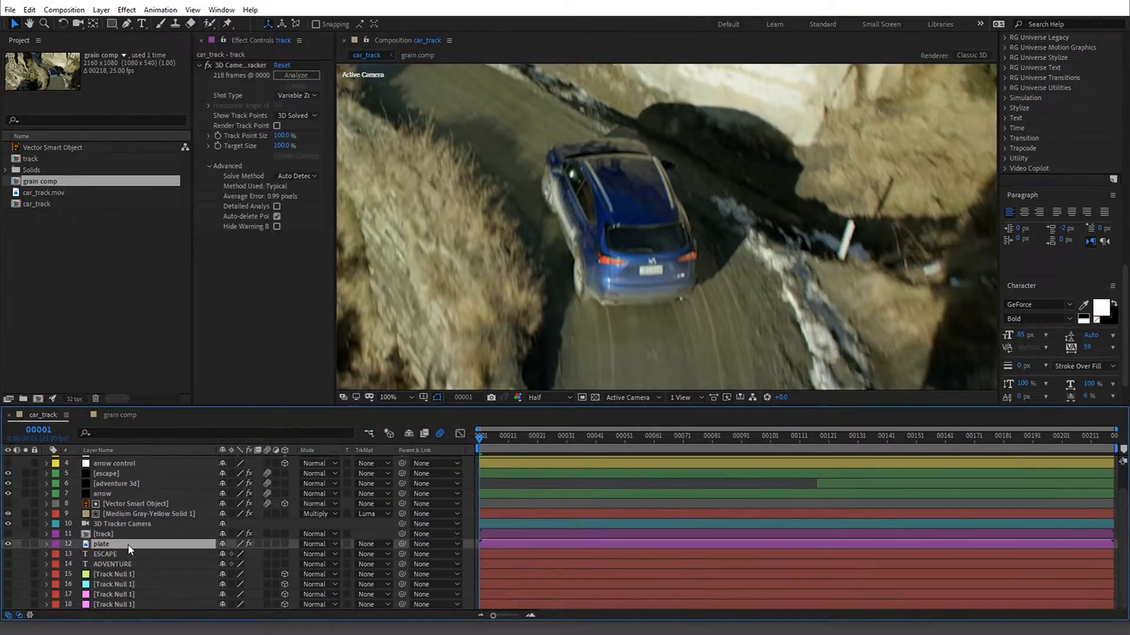
pyautogui.click(101, 543)
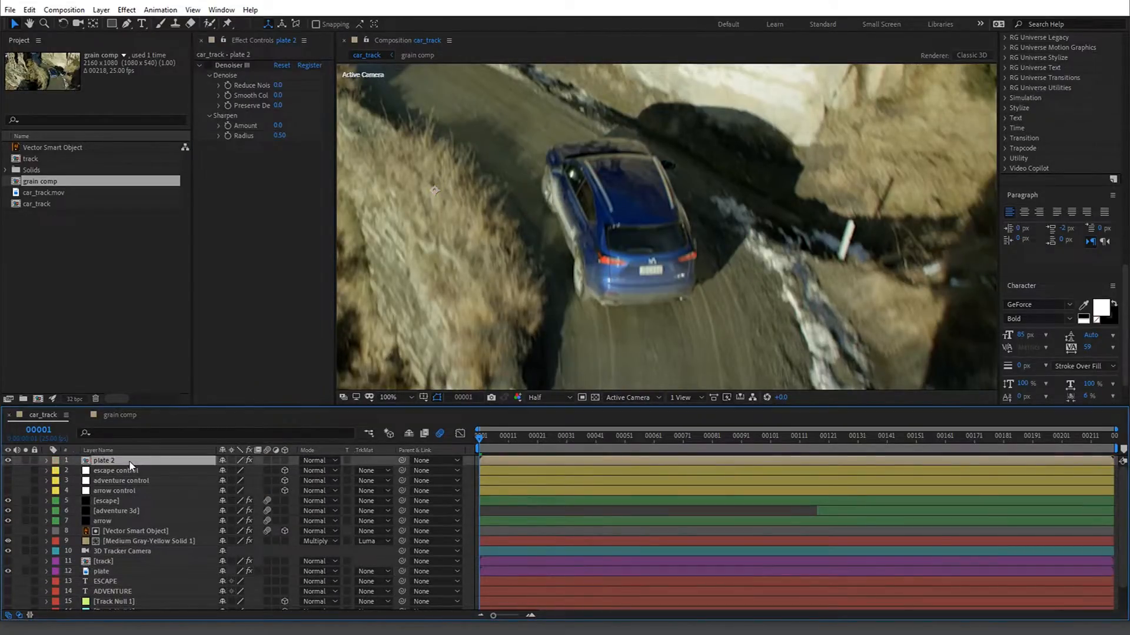
pyautogui.write('grain')
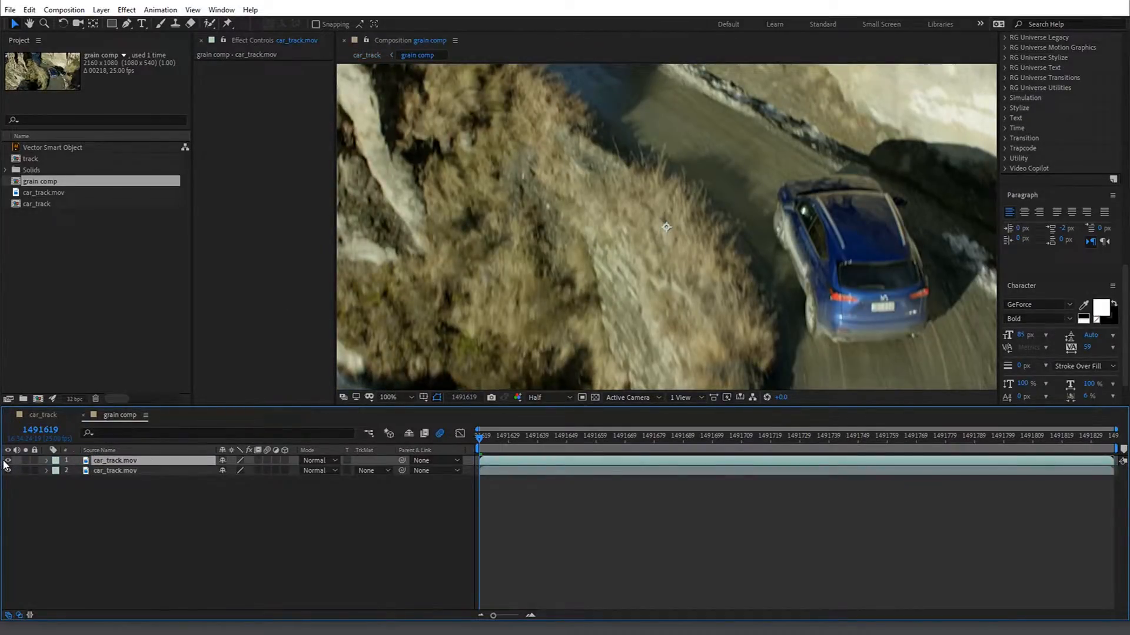
pyautogui.click(113, 470)
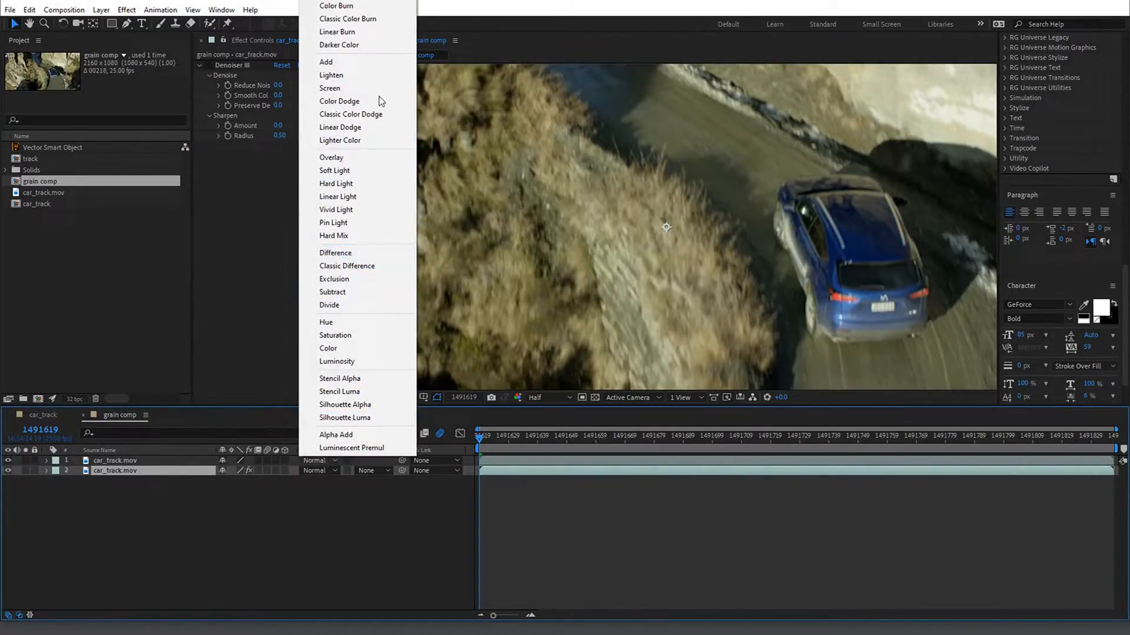
pyautogui.moveTo(335, 184)
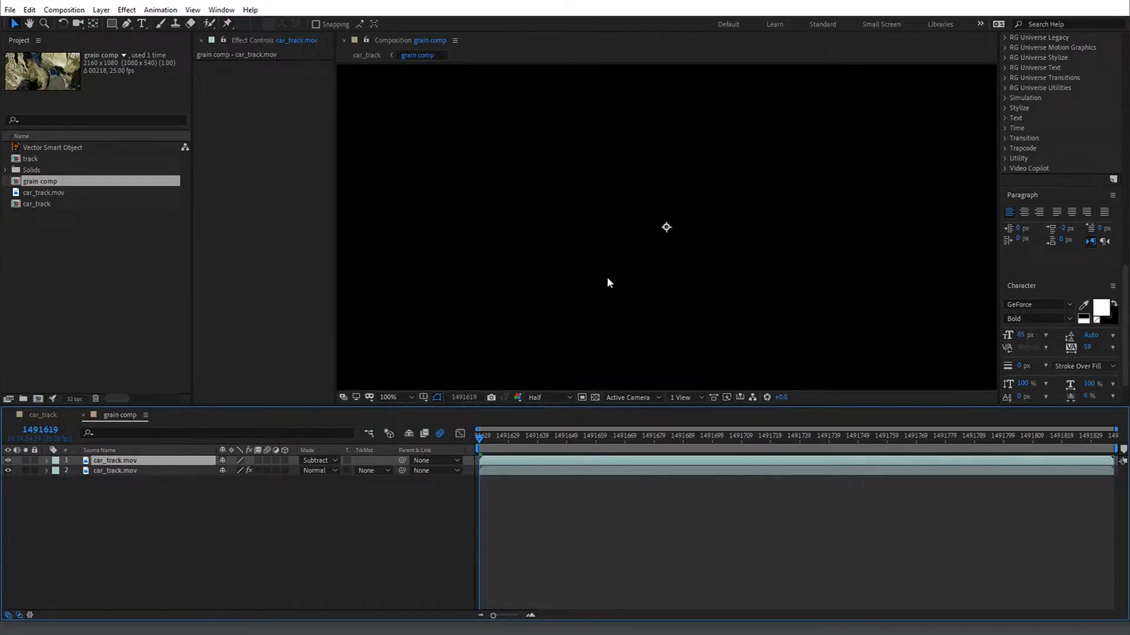
pyautogui.doubleClick(115, 460)
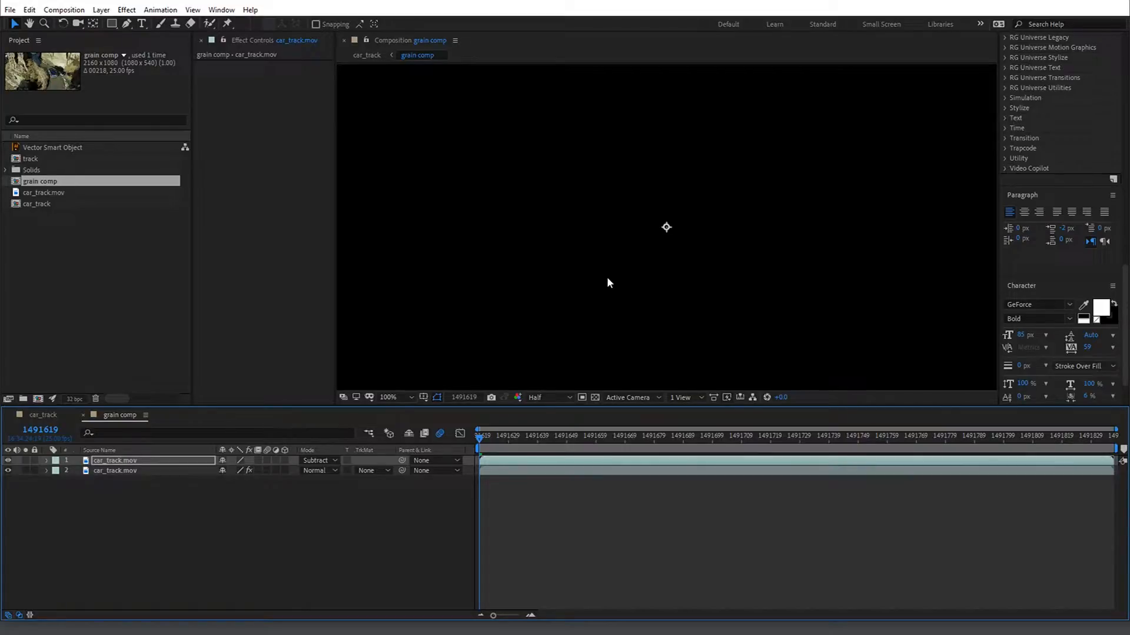
pyautogui.moveTo(599, 269)
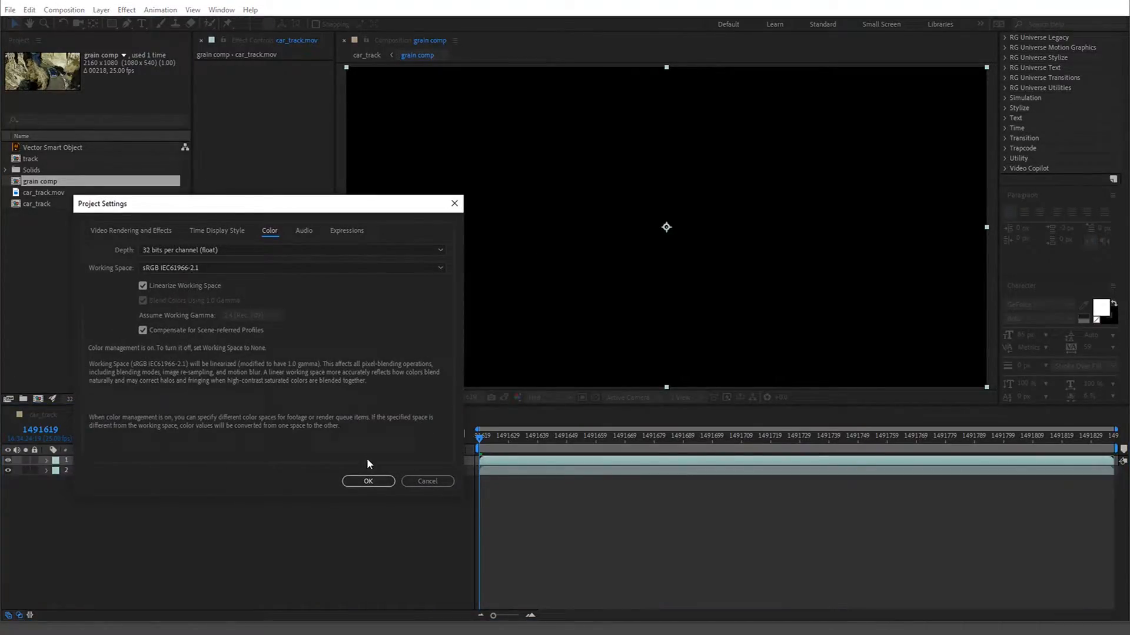
# - Accept the 32 bits per channel (float) project colour settings
pyautogui.click(367, 481)
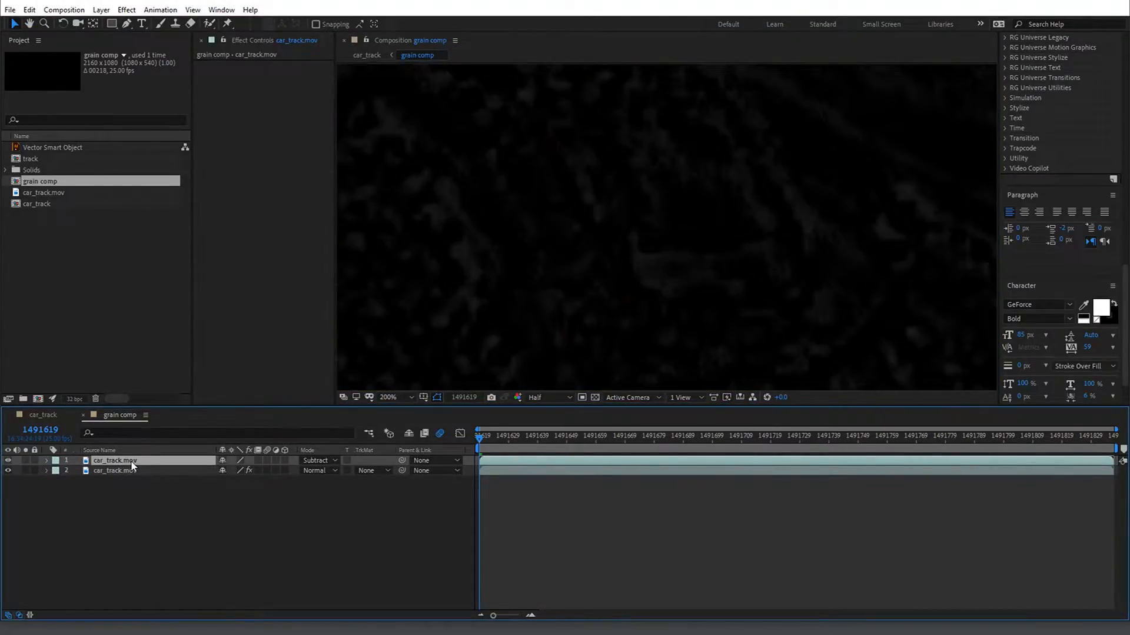
# - Preview the subtracted grain at full resolution, scrubbing and hiding the Subtract layer to compare
pyautogui.click(319, 460)
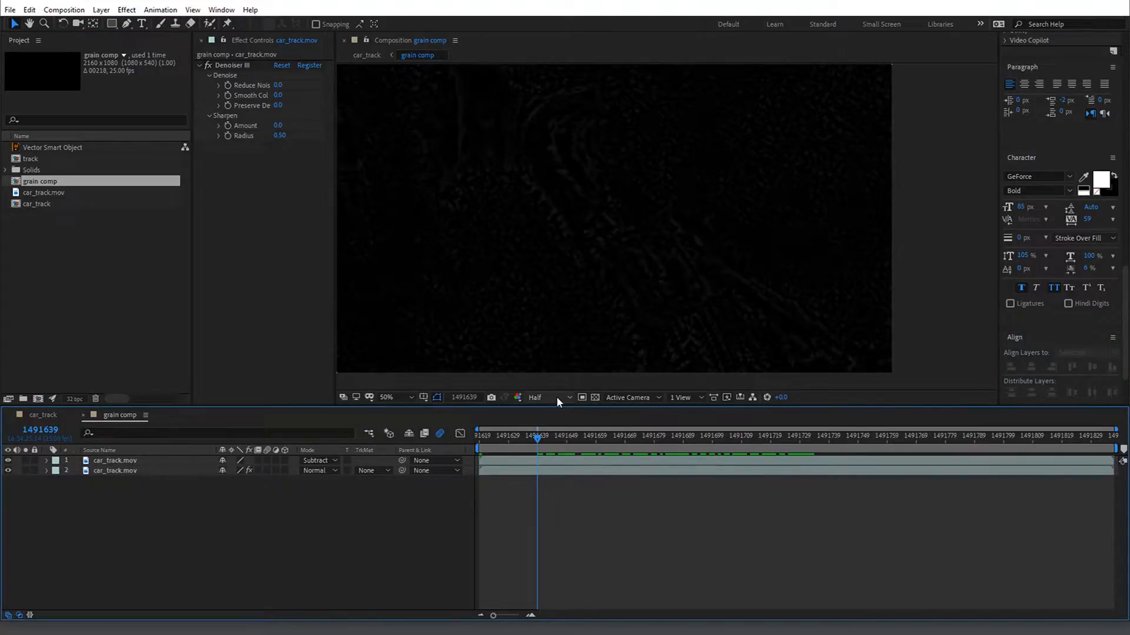
pyautogui.click(537, 397)
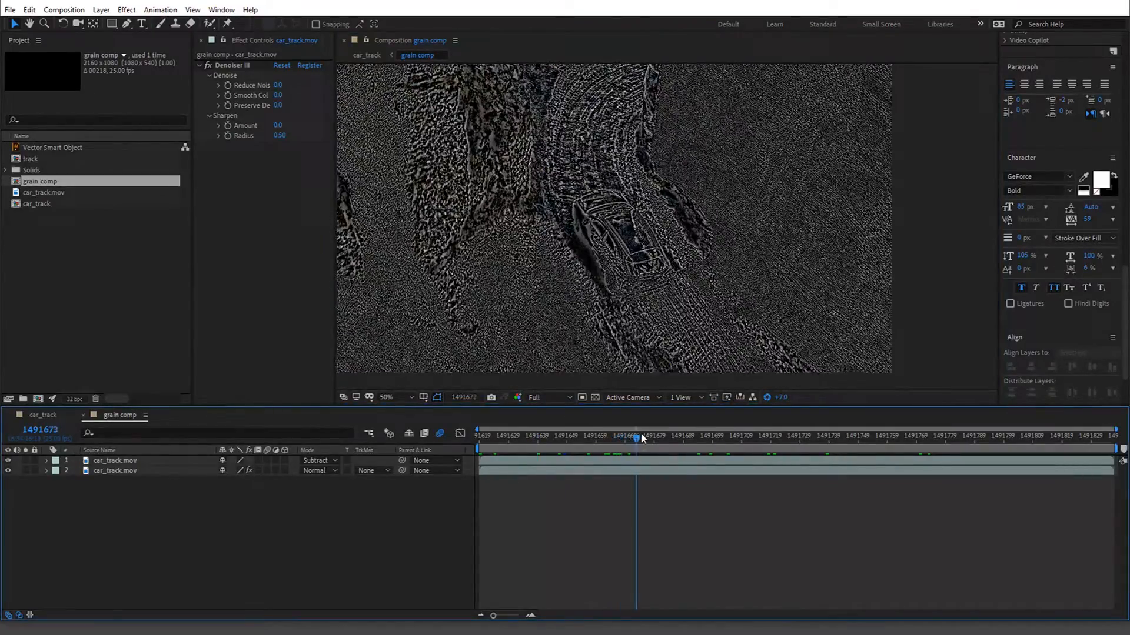
pyautogui.moveTo(641, 438); pyautogui.dragTo(561, 438)
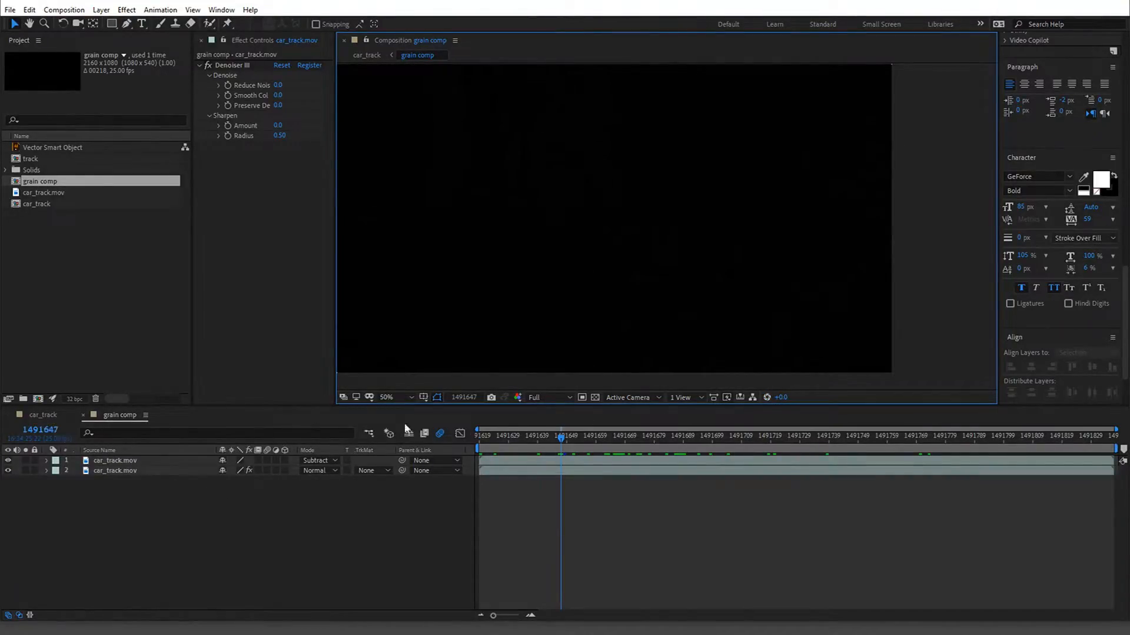
pyautogui.click(715, 436)
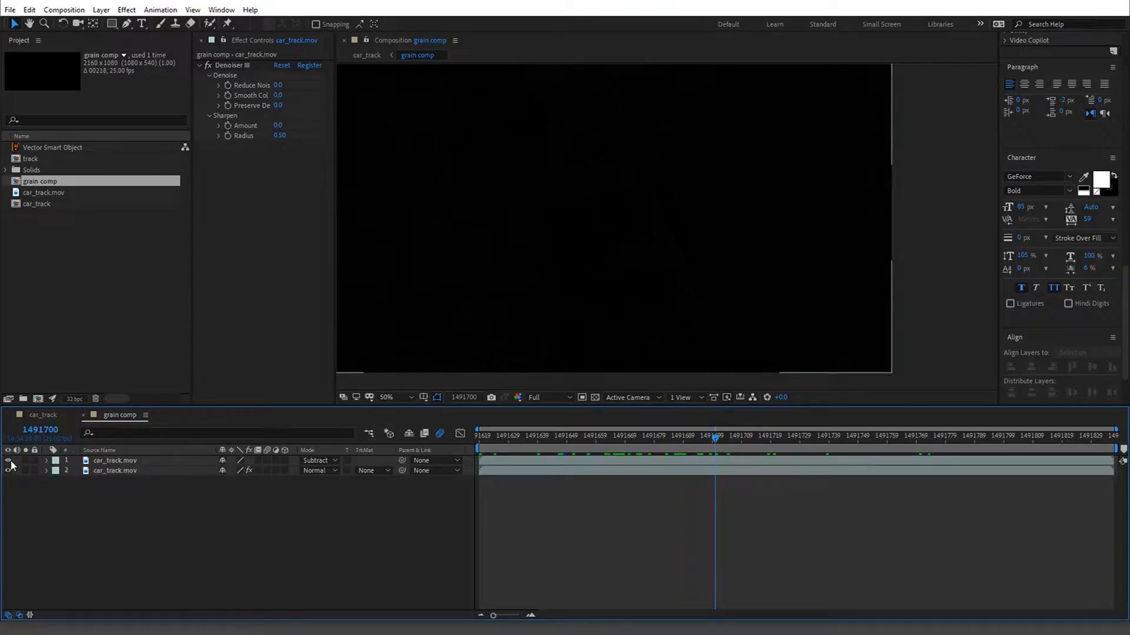
pyautogui.click(532, 436)
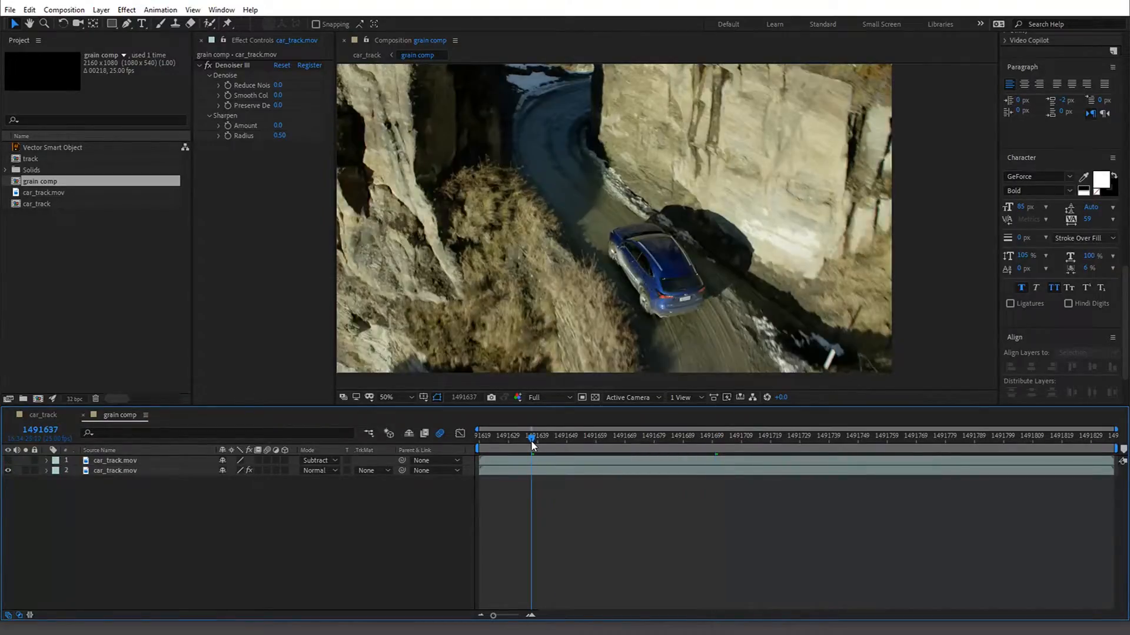
pyautogui.click(992, 436)
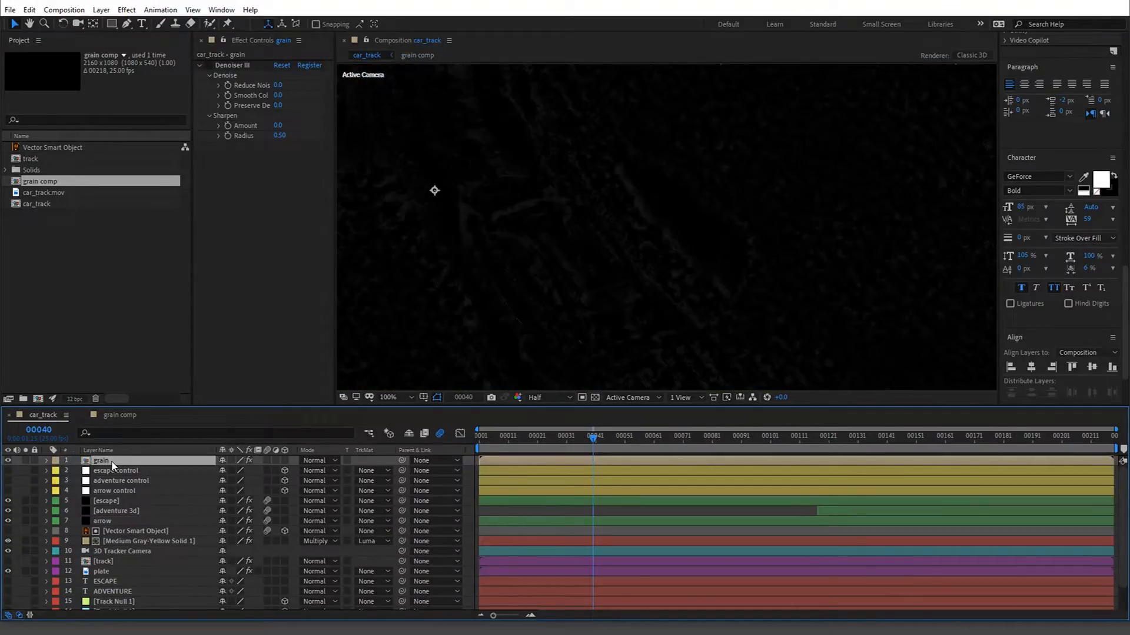
# - Switch the Composition preview resolution from Half to Full
pyautogui.click(546, 398)
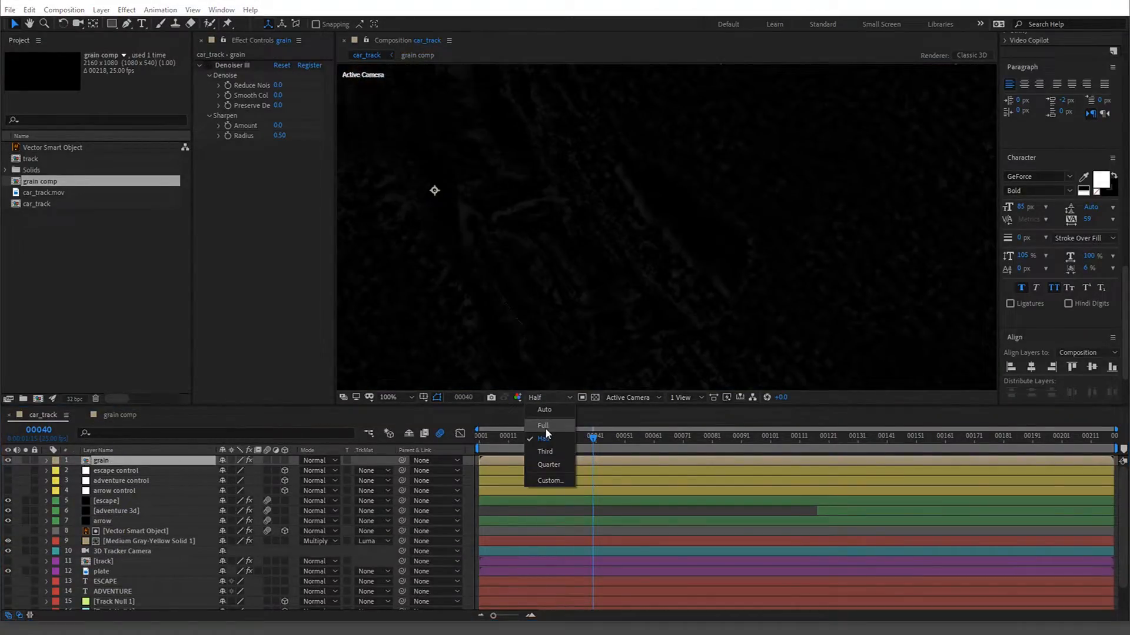
pyautogui.click(542, 425)
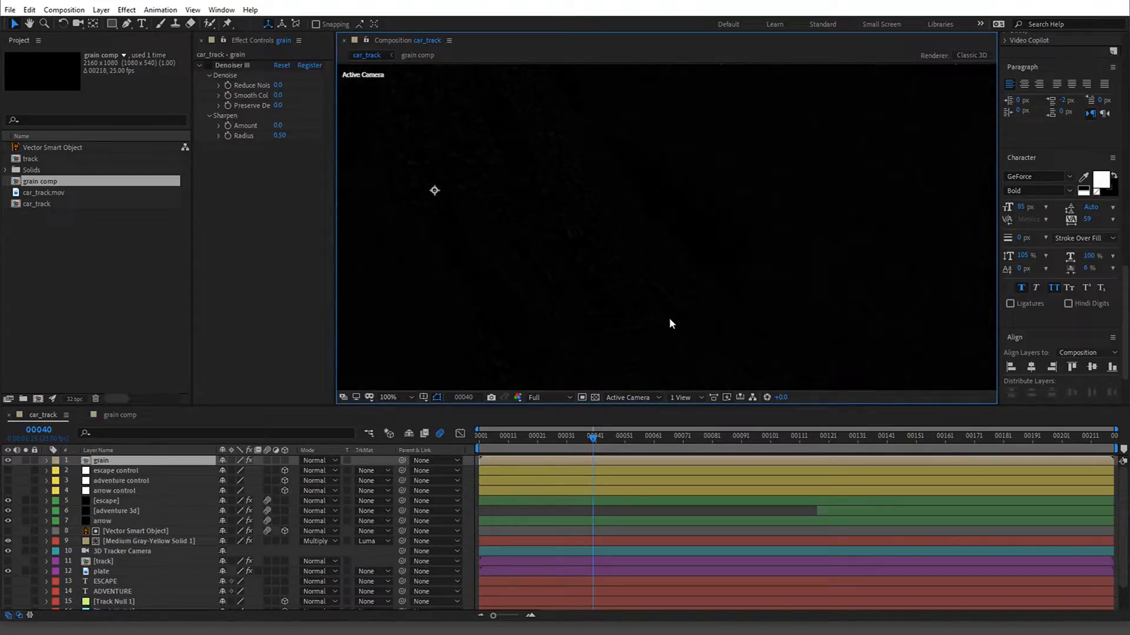
pyautogui.moveTo(626, 189)
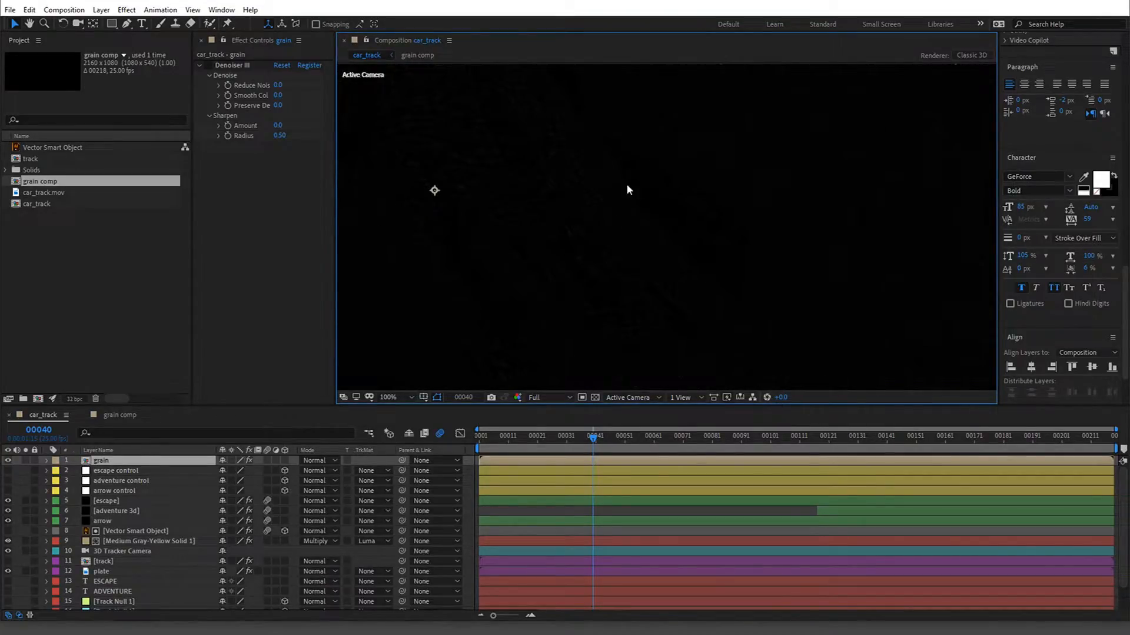
pyautogui.moveTo(542, 185)
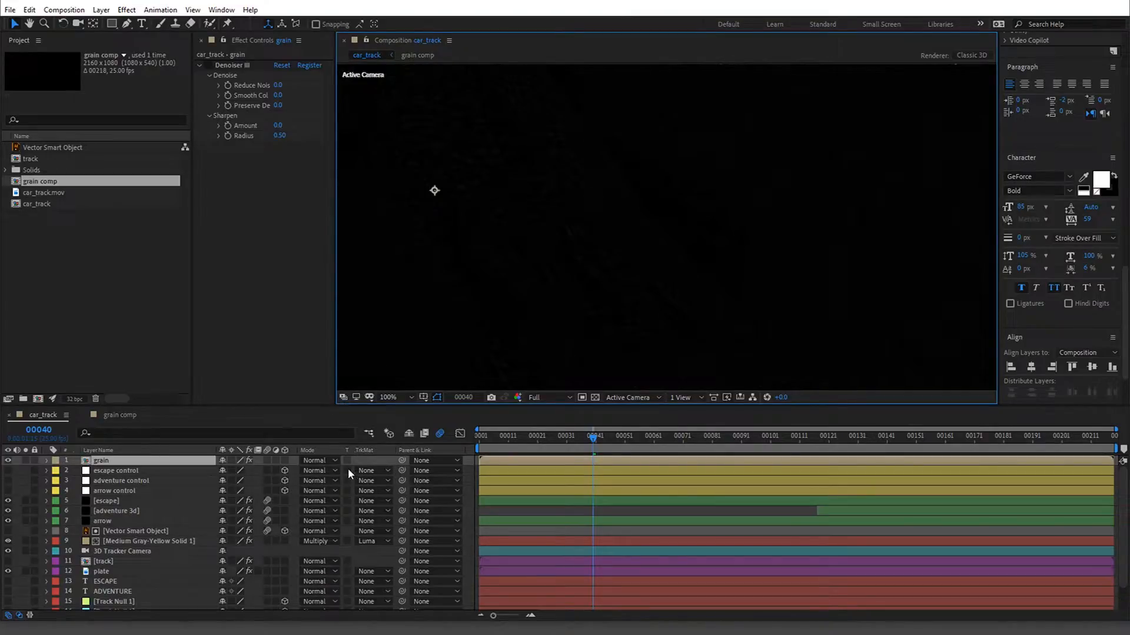
# - Set the grain layer's mode to Add and zoom in on the car and letter
pyautogui.click(317, 460)
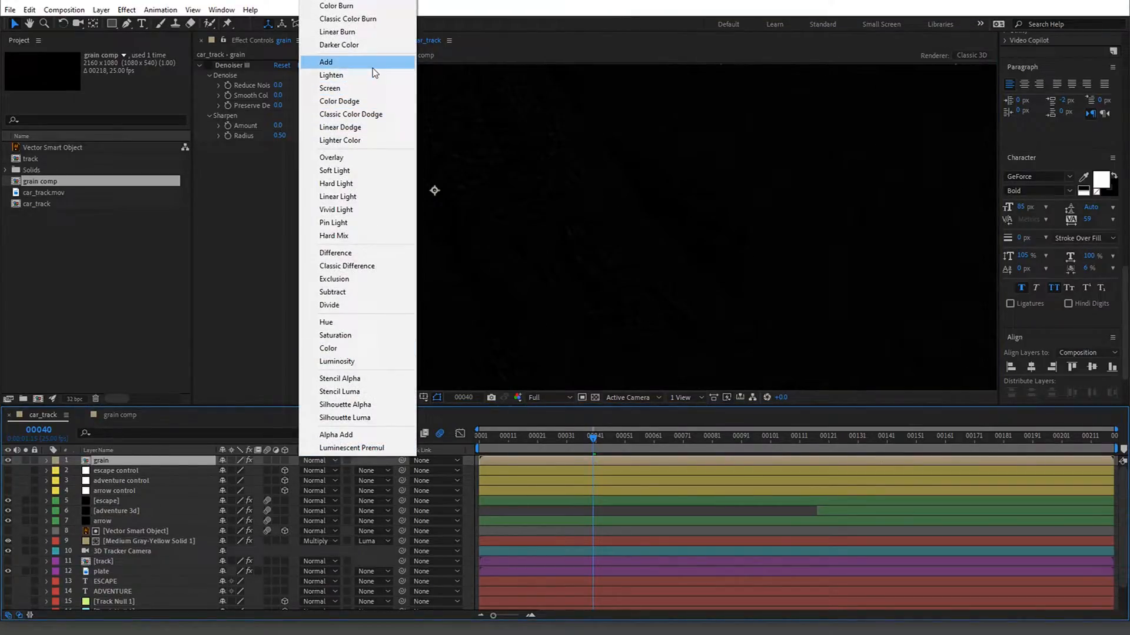
pyautogui.click(326, 62)
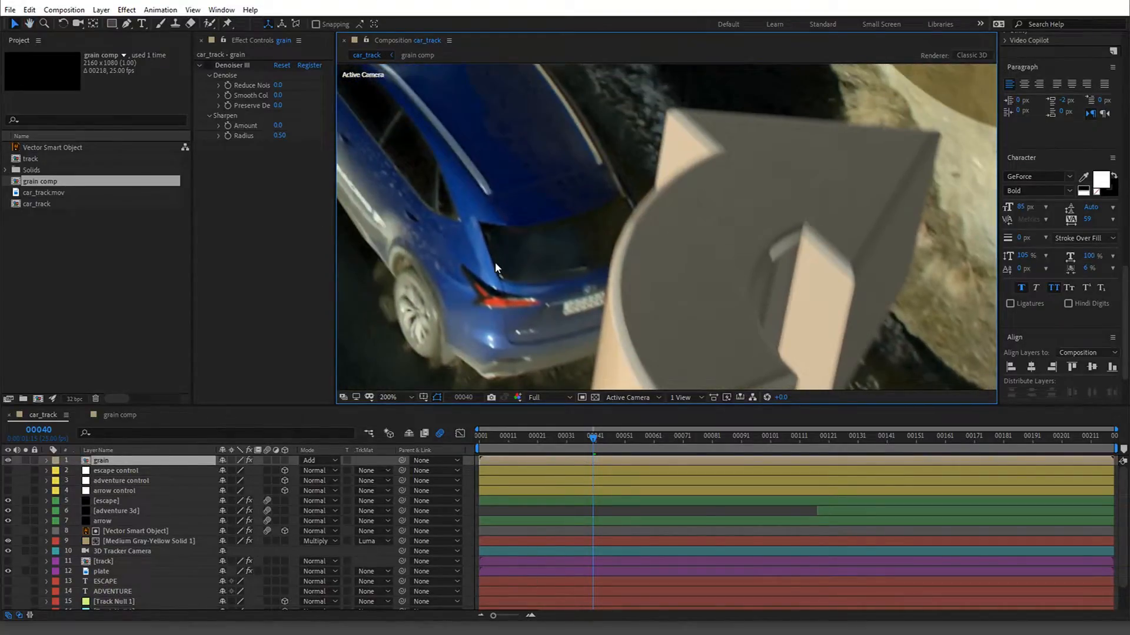
pyautogui.click(388, 397)
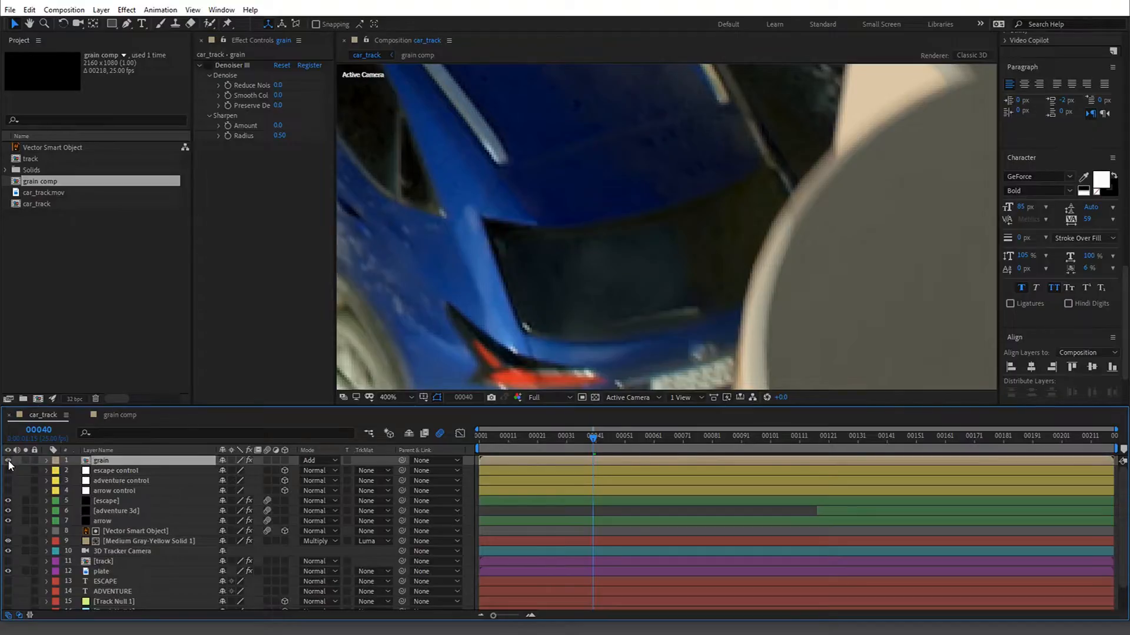
# - Show only the blue channel and toggle the grain layer off to compare
pyautogui.click(517, 397)
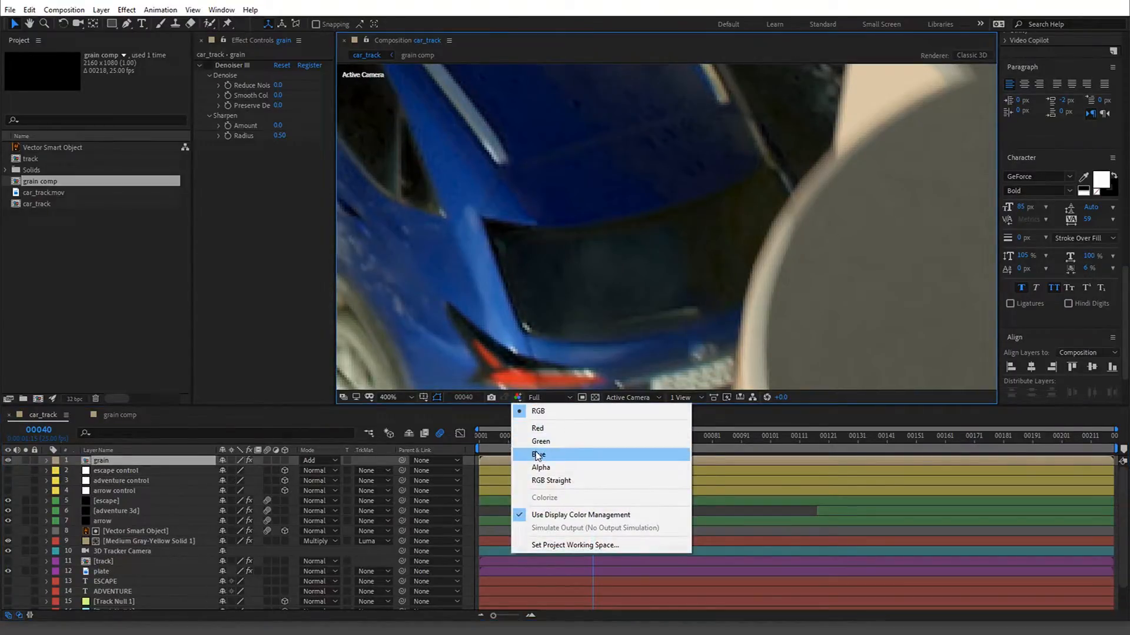
pyautogui.click(537, 454)
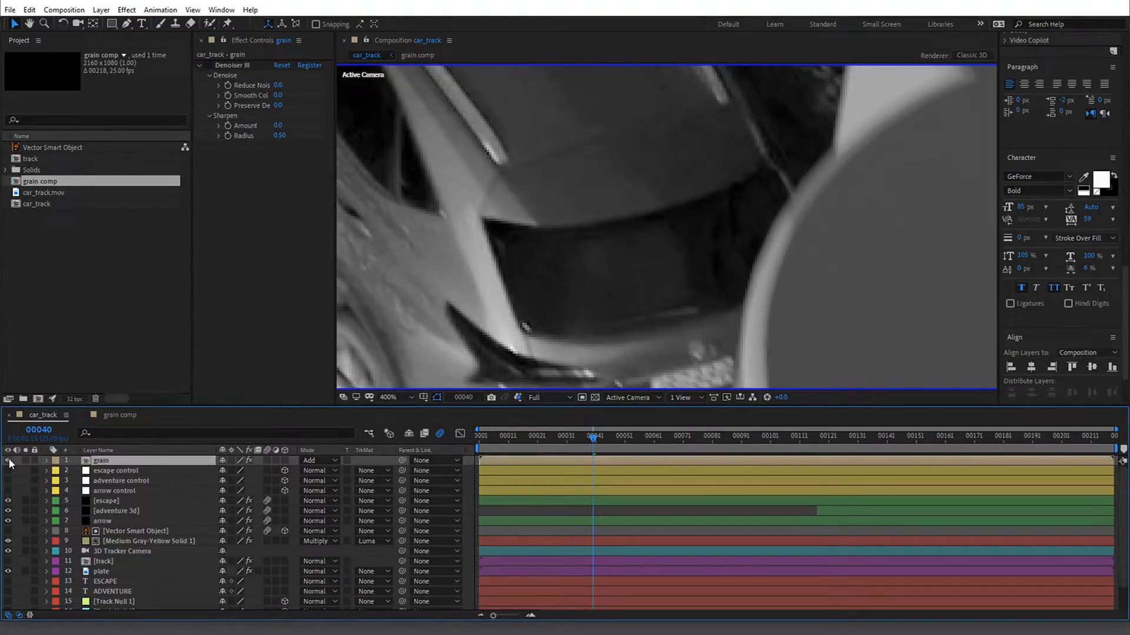
pyautogui.click(45, 192)
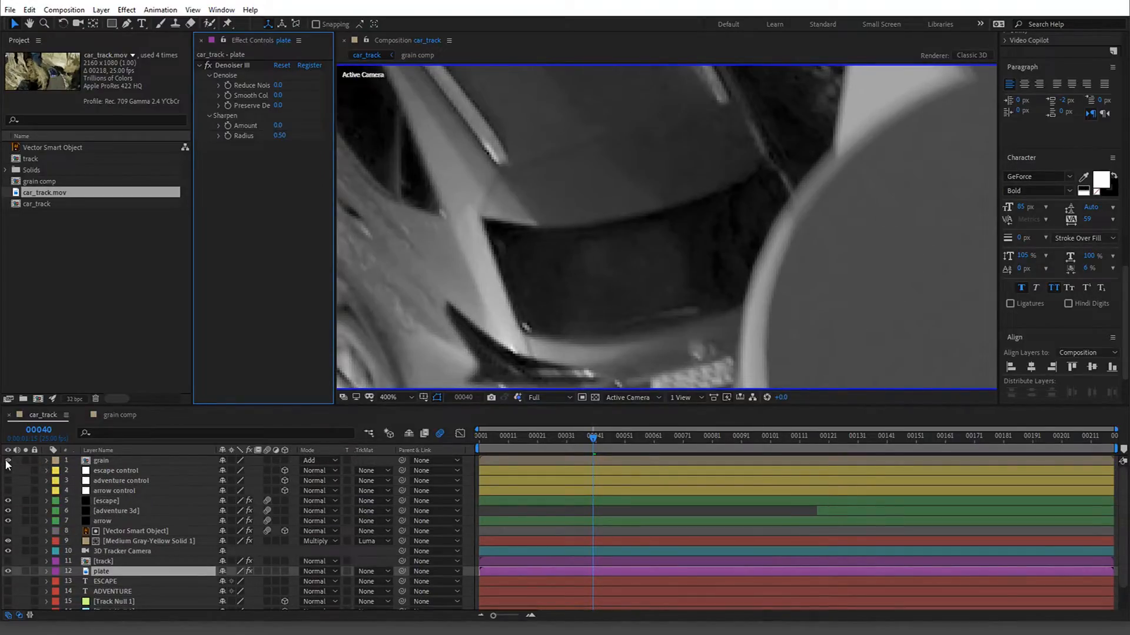
# - Turn the grain layer on, zoom and pan across the letter, then zoom out to fit
pyautogui.click(102, 460)
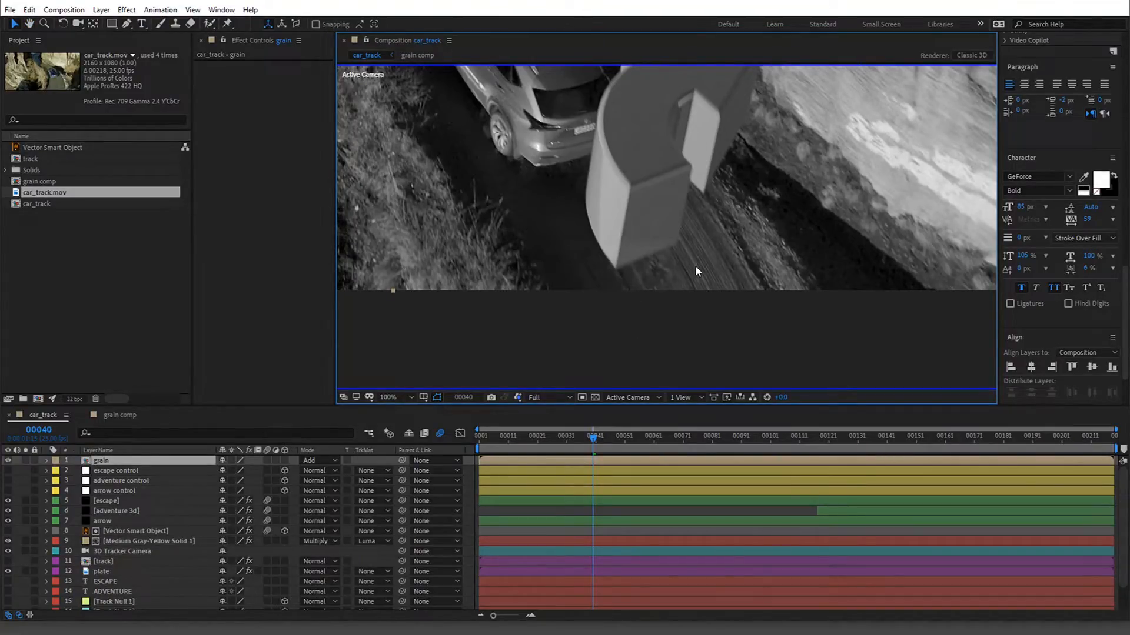
pyautogui.click(388, 397)
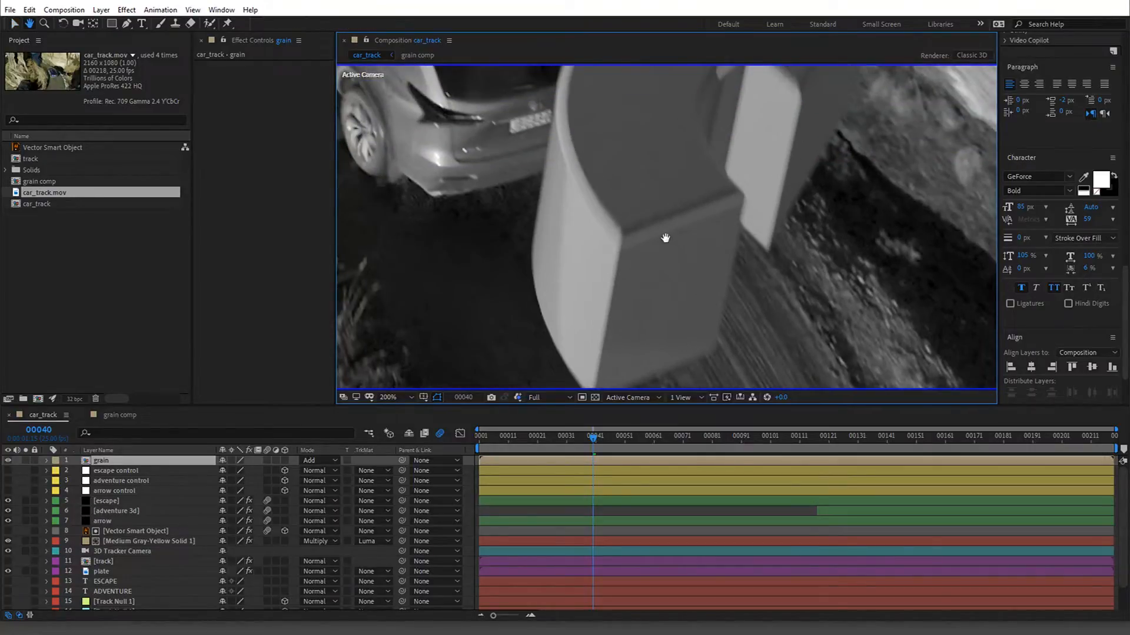
pyautogui.moveTo(665, 237); pyautogui.dragTo(590, 256)
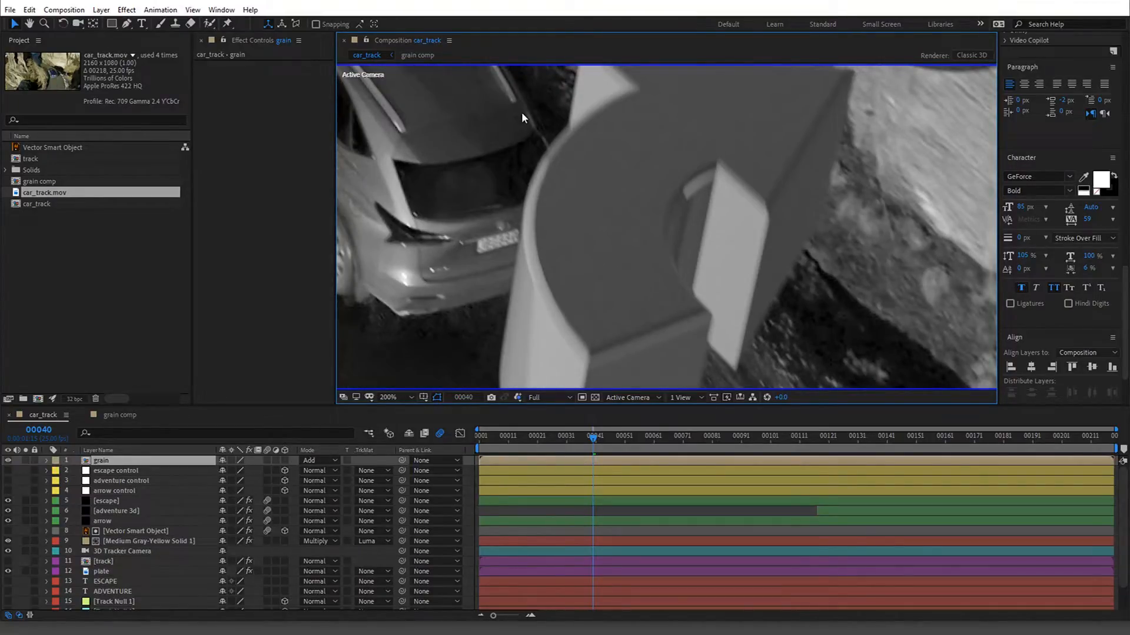
pyautogui.click(388, 397)
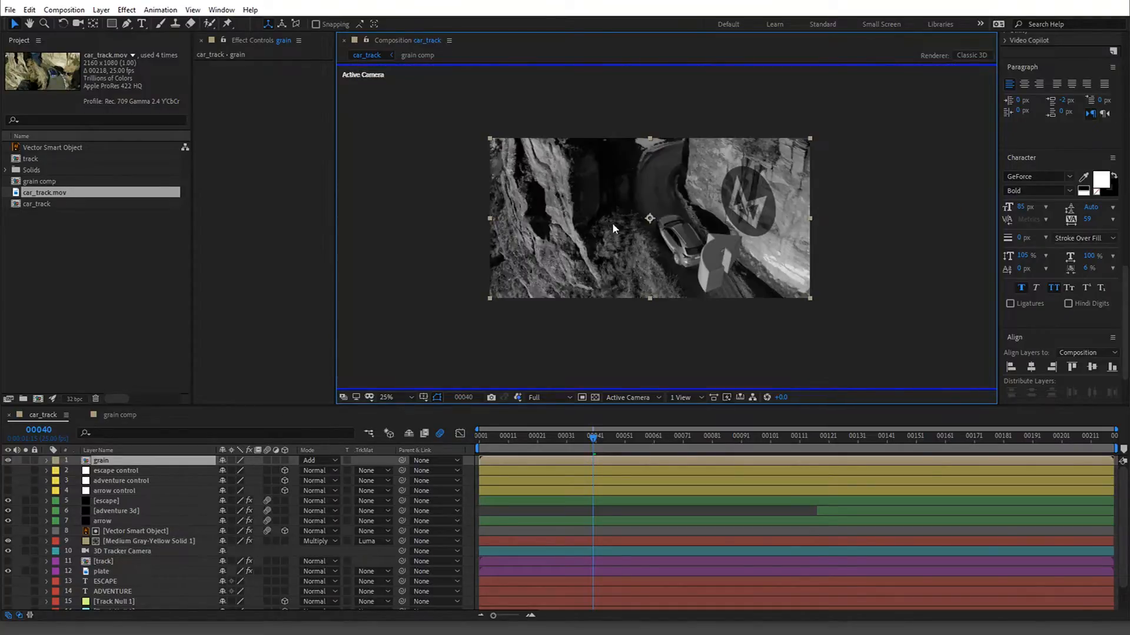
# - Return the preview to full colour, zoom to 200% on the ESCAPE letters, then back to 50%
pyautogui.click(541, 397)
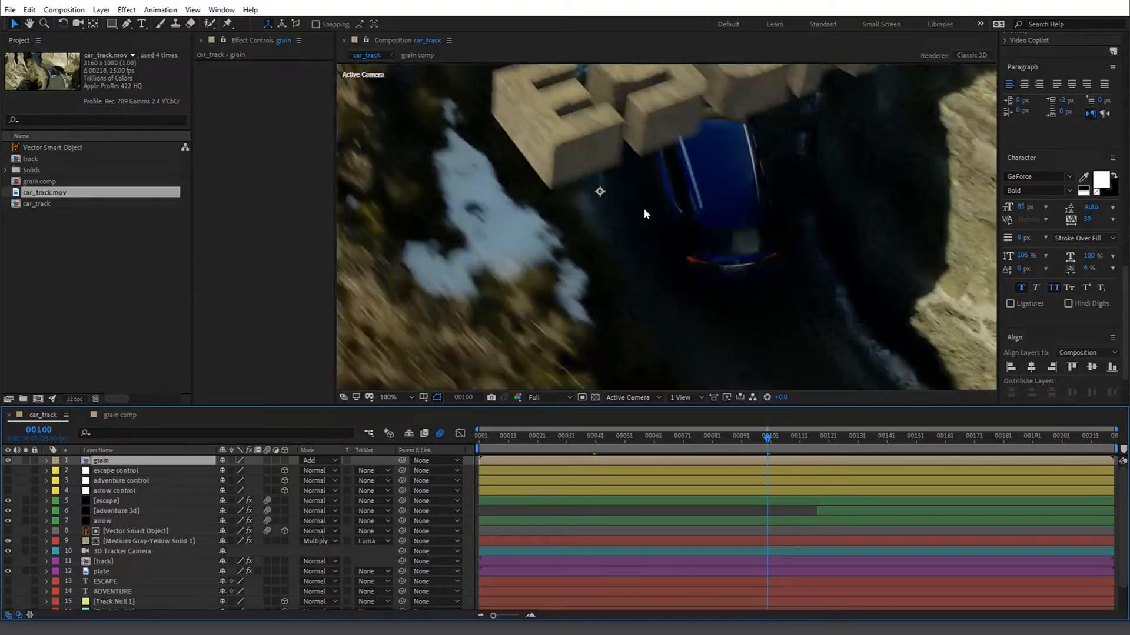
pyautogui.click(388, 397)
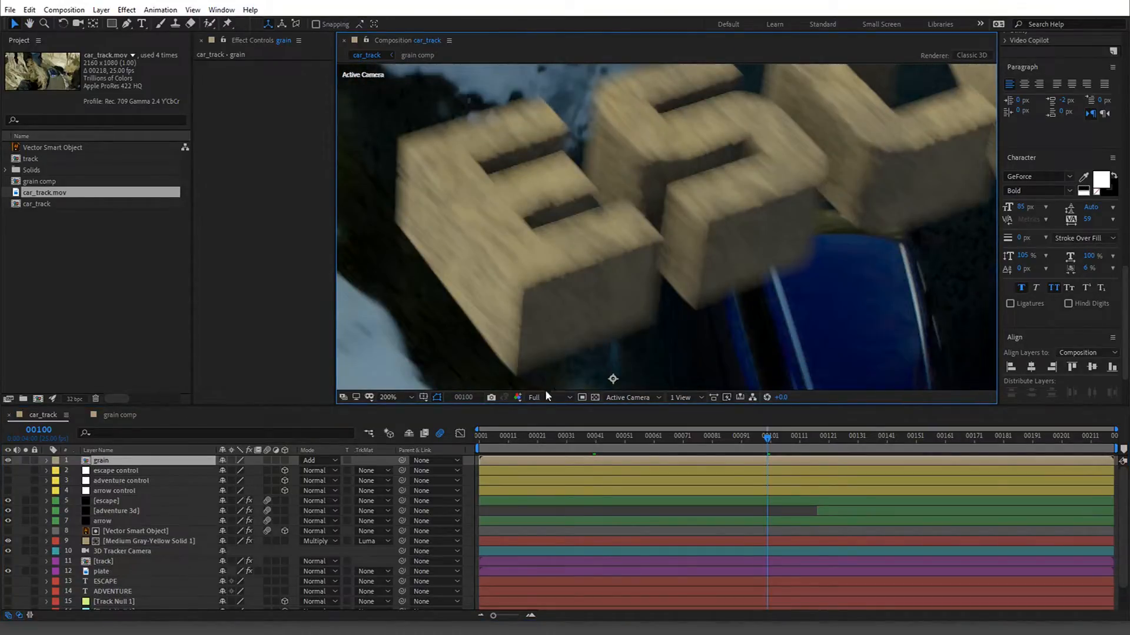
pyautogui.click(519, 397)
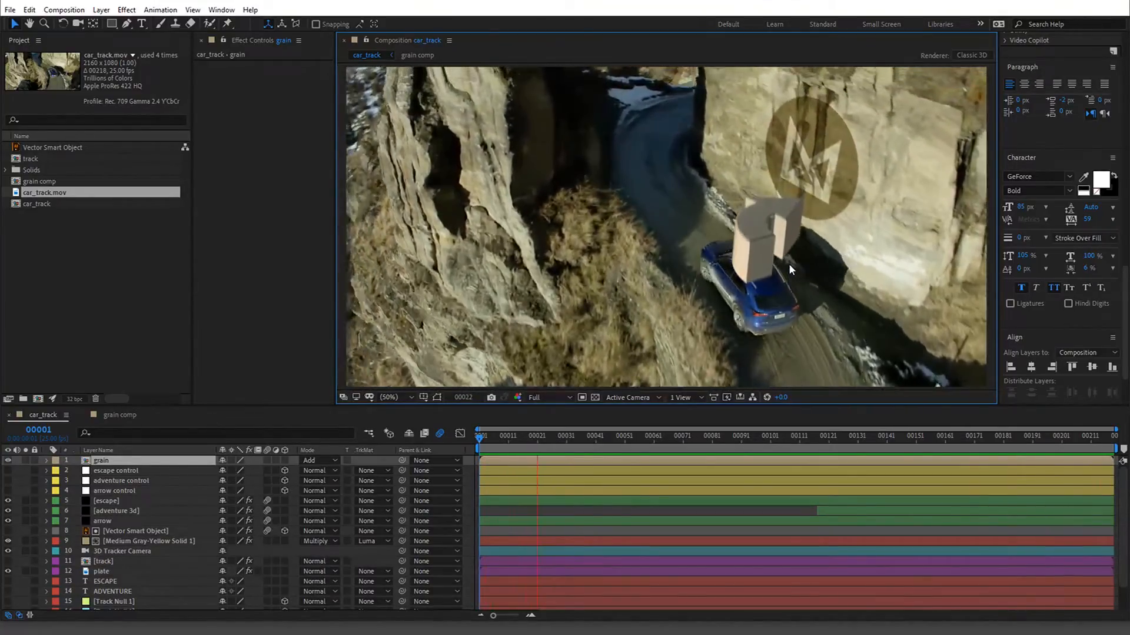
# - Preview the shot past the 3D letters, then select the plate layer to view Denoiser III
pyautogui.click(687, 436)
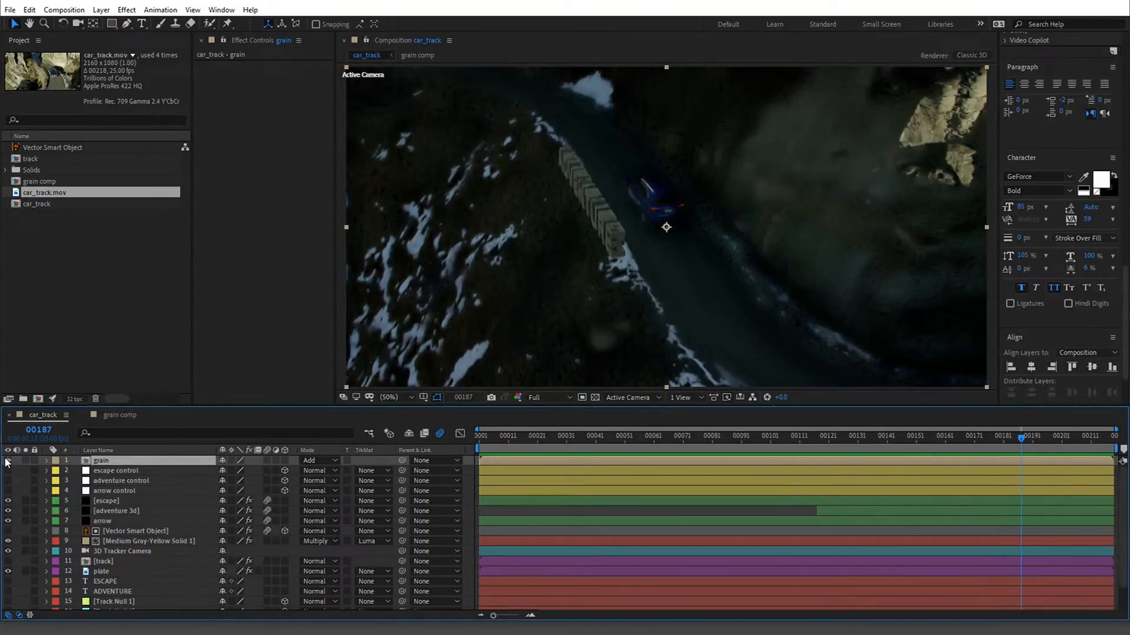
pyautogui.scroll(-3)
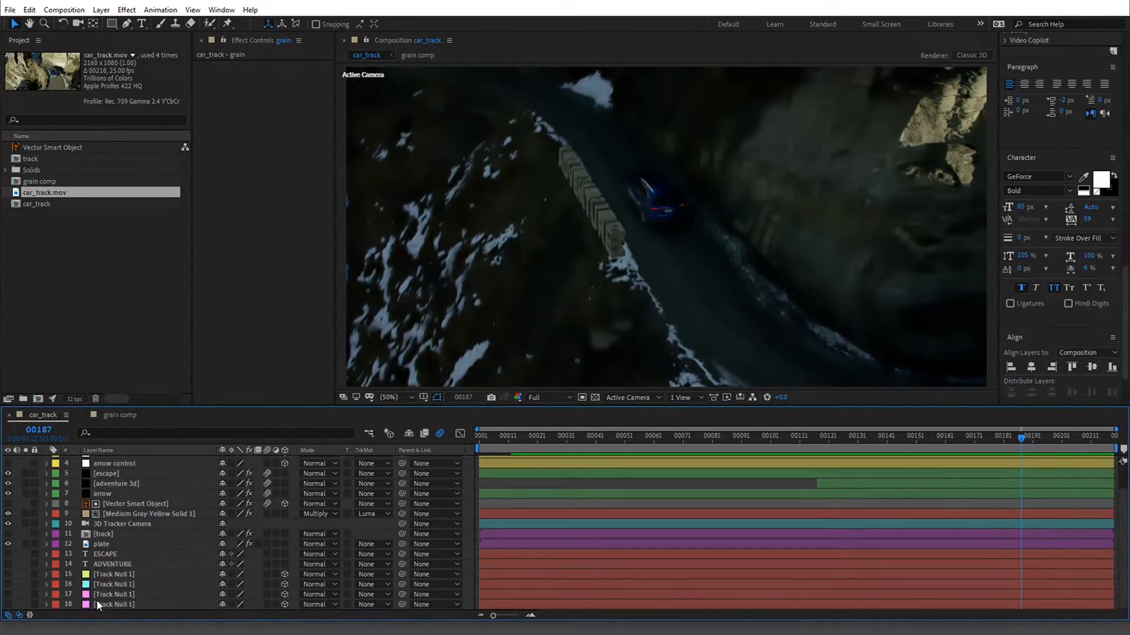
pyautogui.click(100, 544)
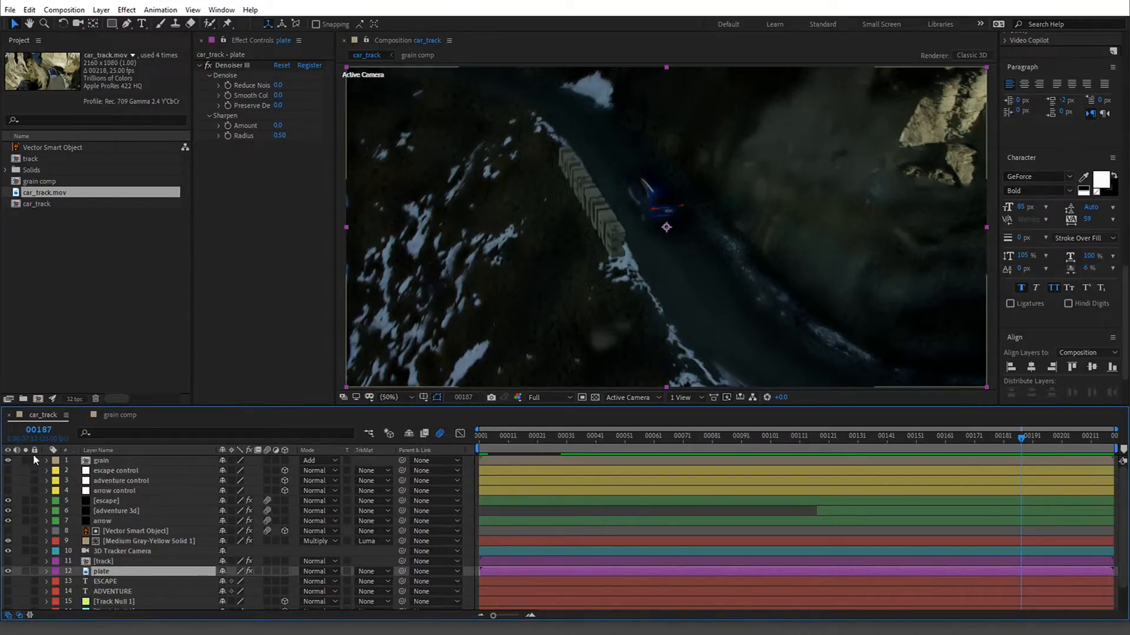
pyautogui.click(681, 436)
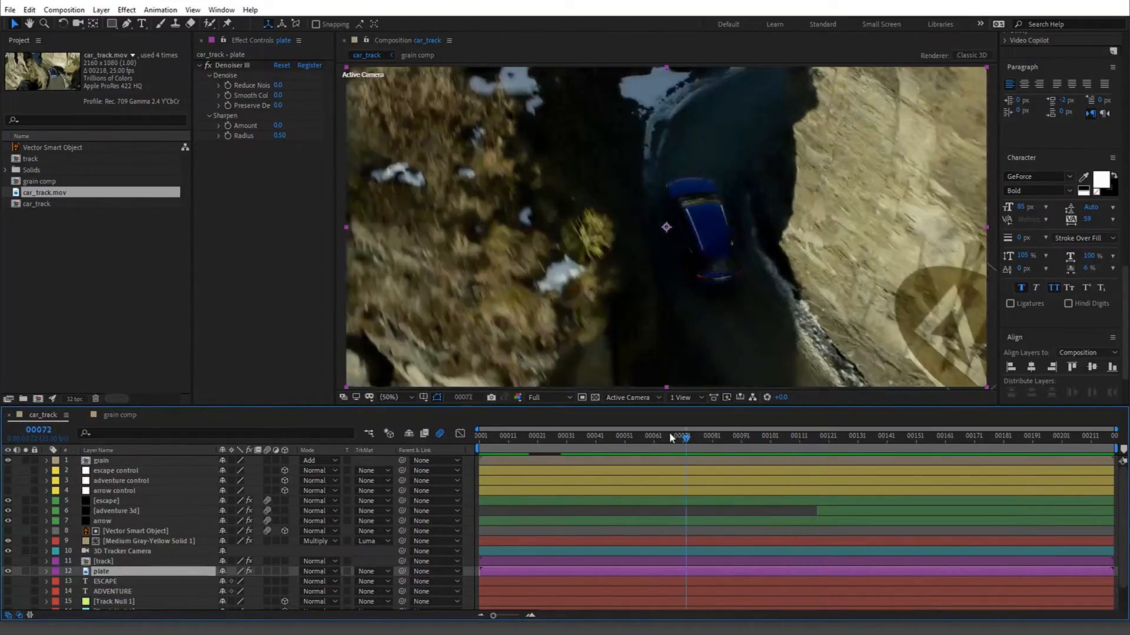
pyautogui.moveTo(680, 437); pyautogui.dragTo(893, 437)
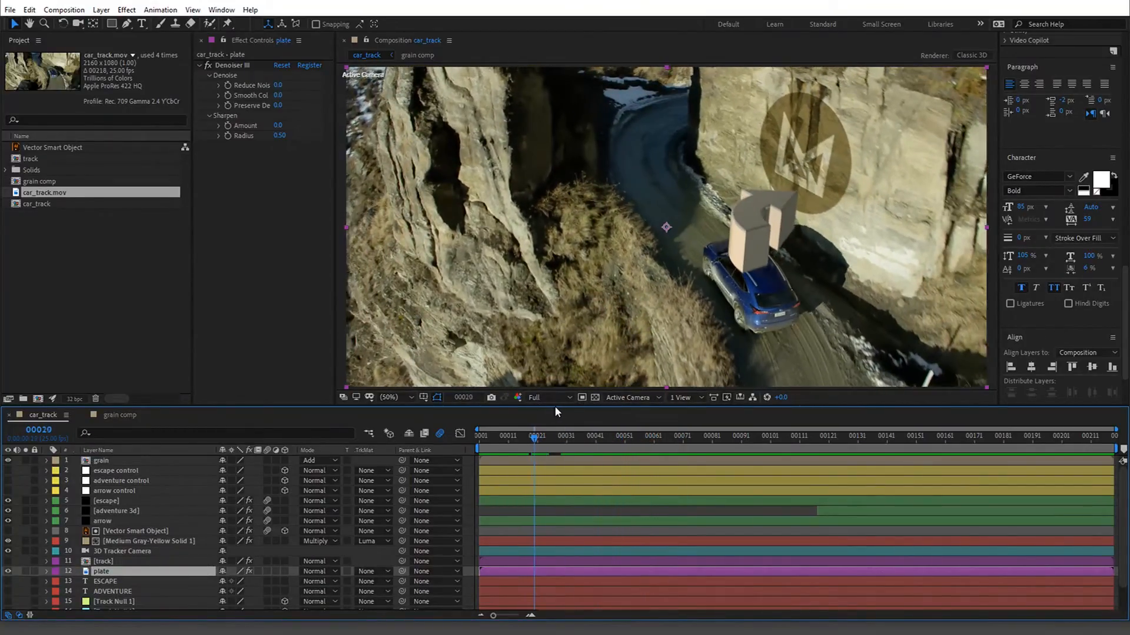
pyautogui.click(753, 436)
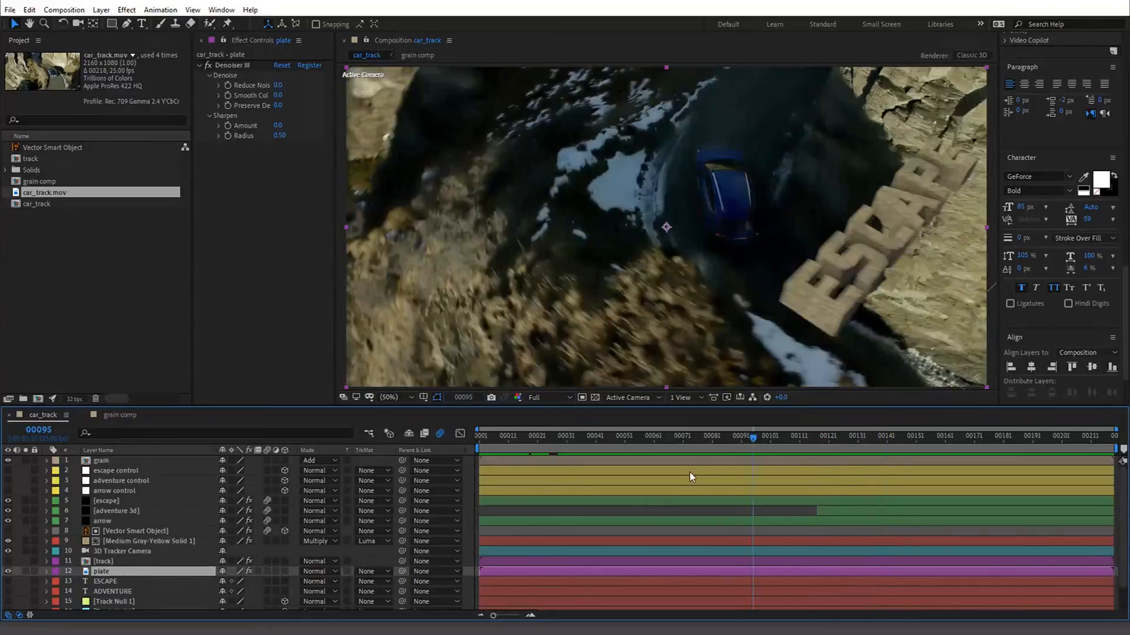
pyautogui.click(541, 436)
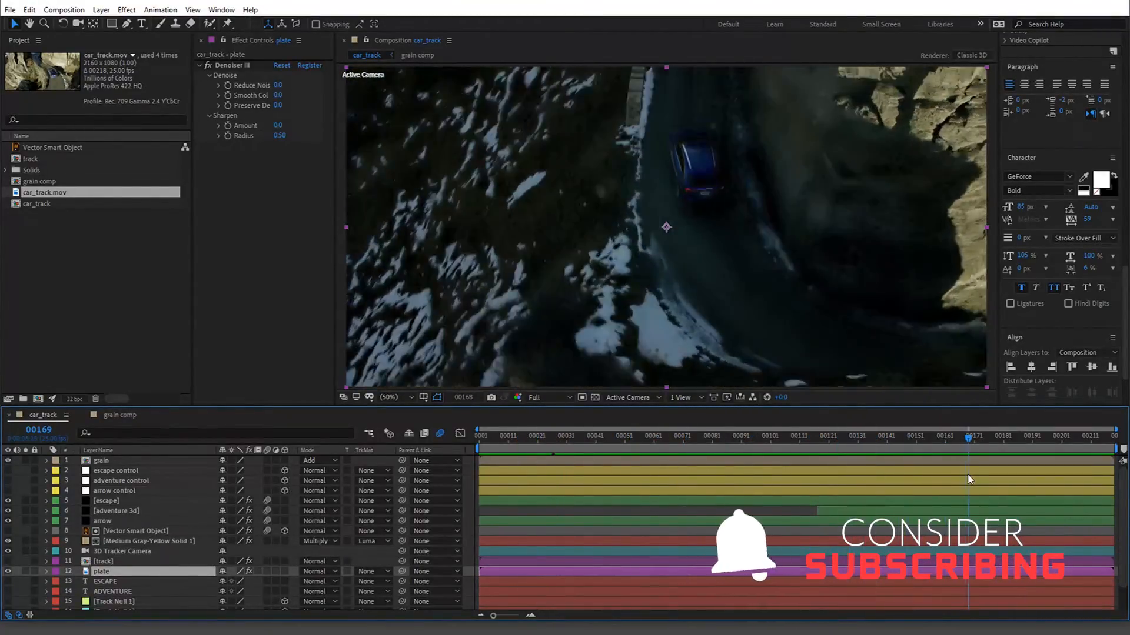
pyautogui.click(567, 435)
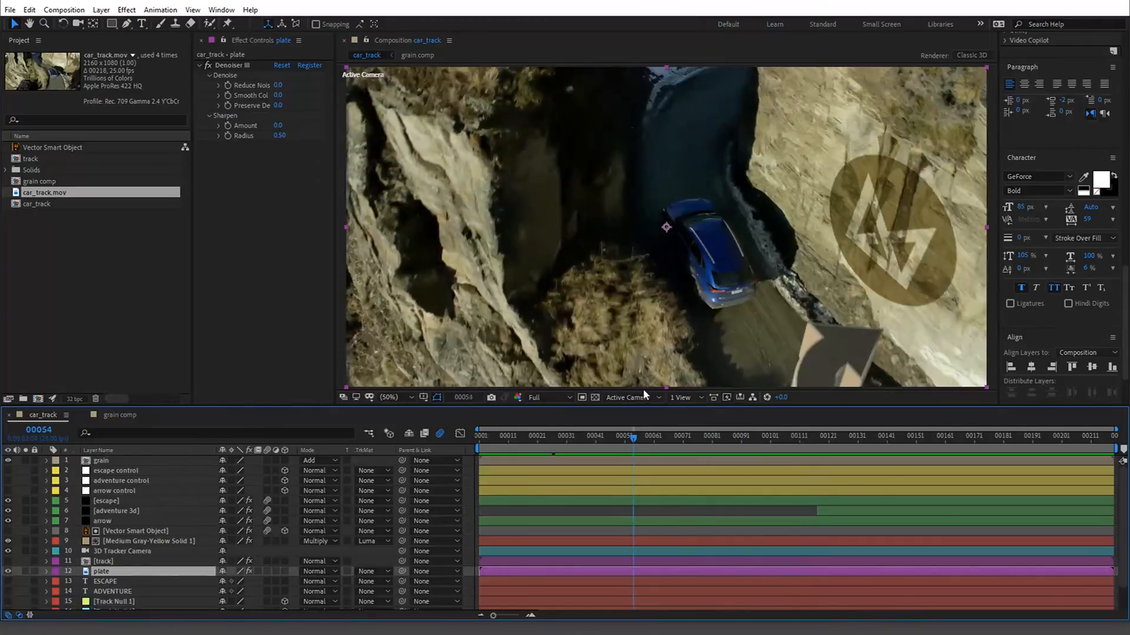
pyautogui.click(946, 436)
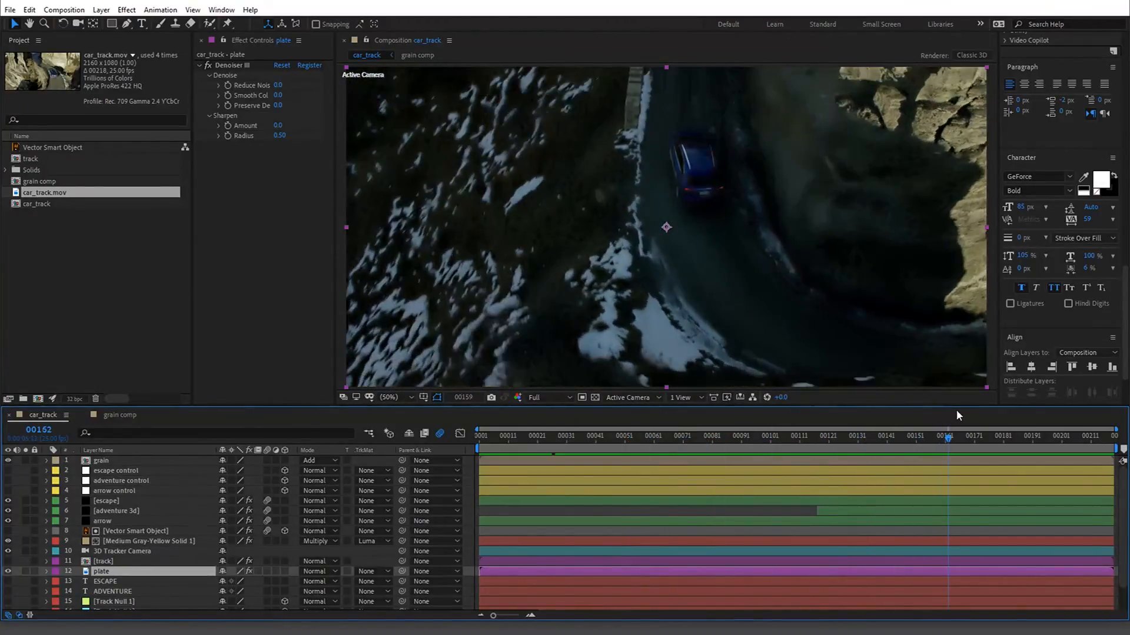
pyautogui.click(549, 436)
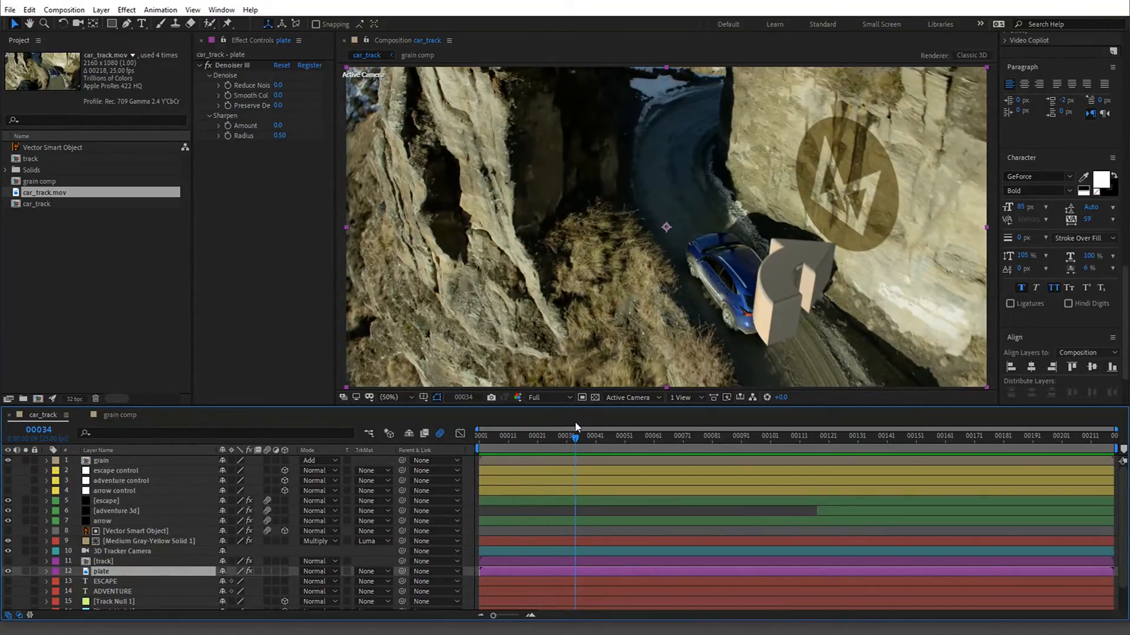
pyautogui.click(799, 436)
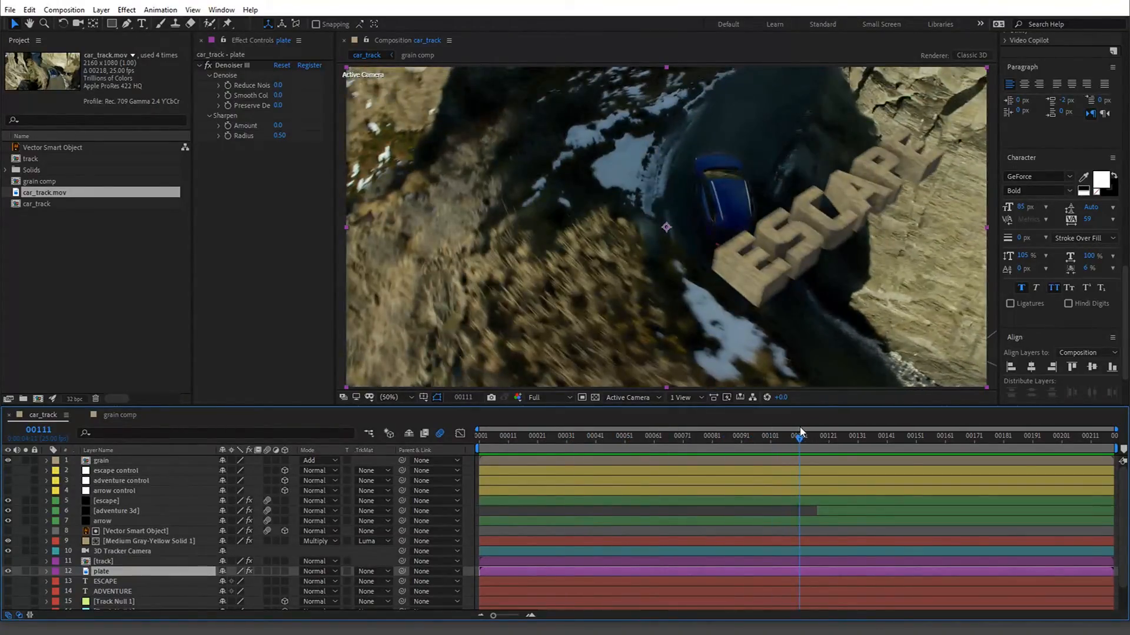
pyautogui.click(646, 436)
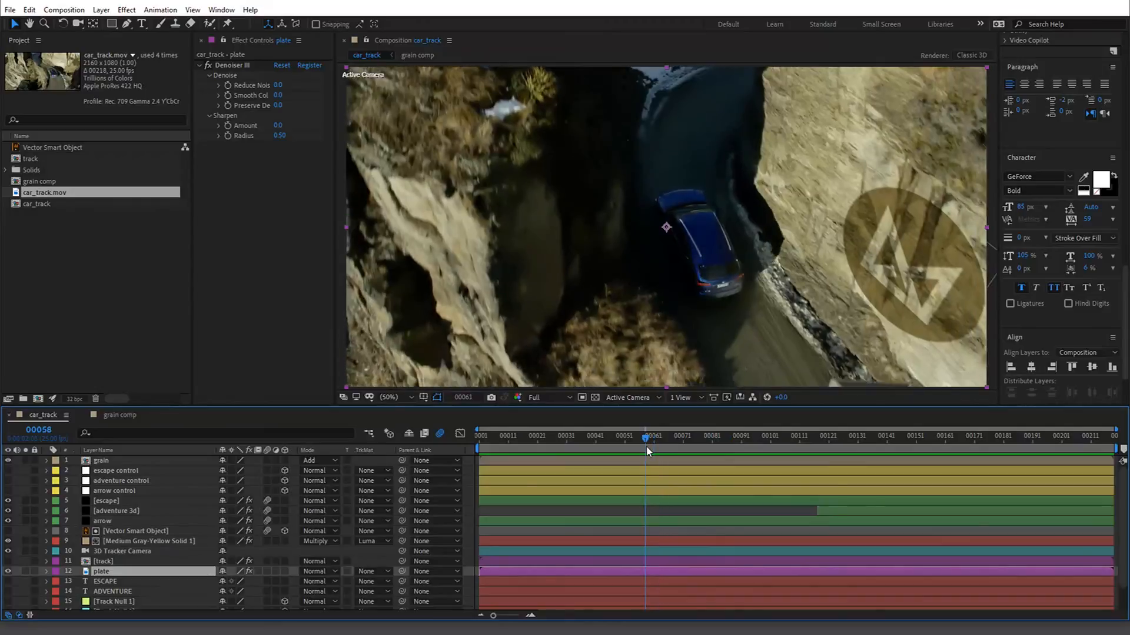
pyautogui.moveTo(646, 437); pyautogui.dragTo(636, 438)
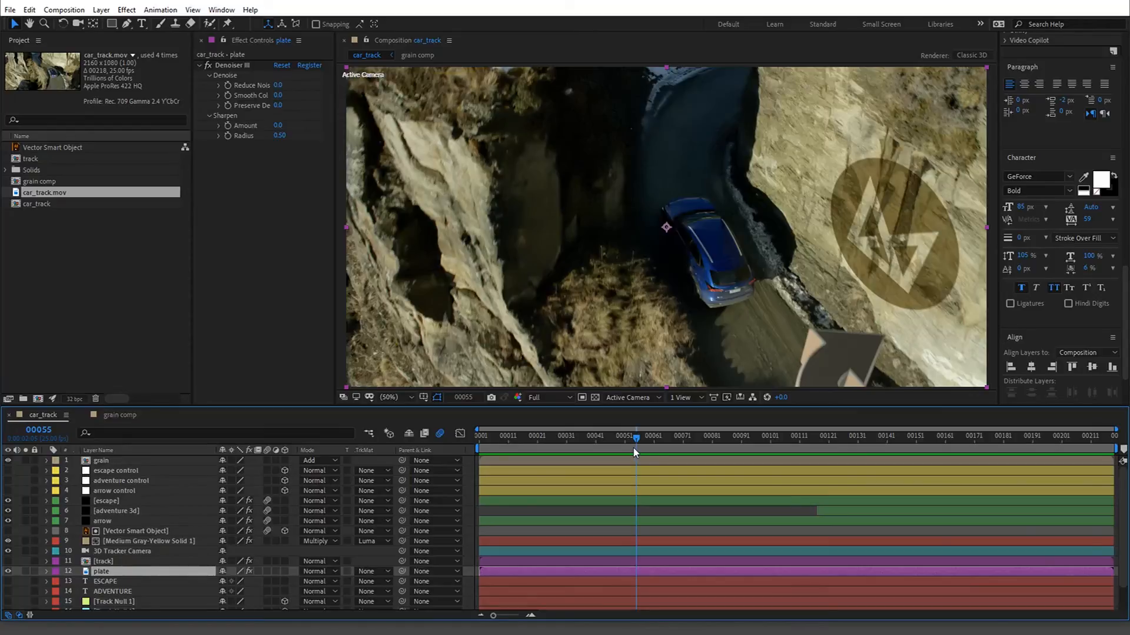
pyautogui.click(712, 436)
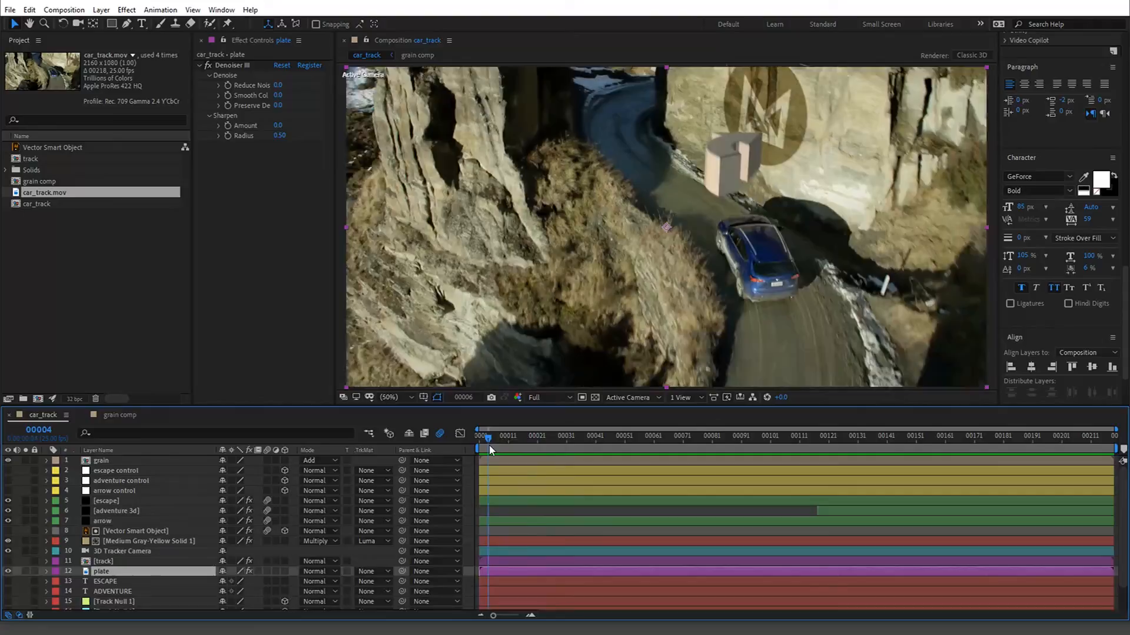
pyautogui.click(853, 437)
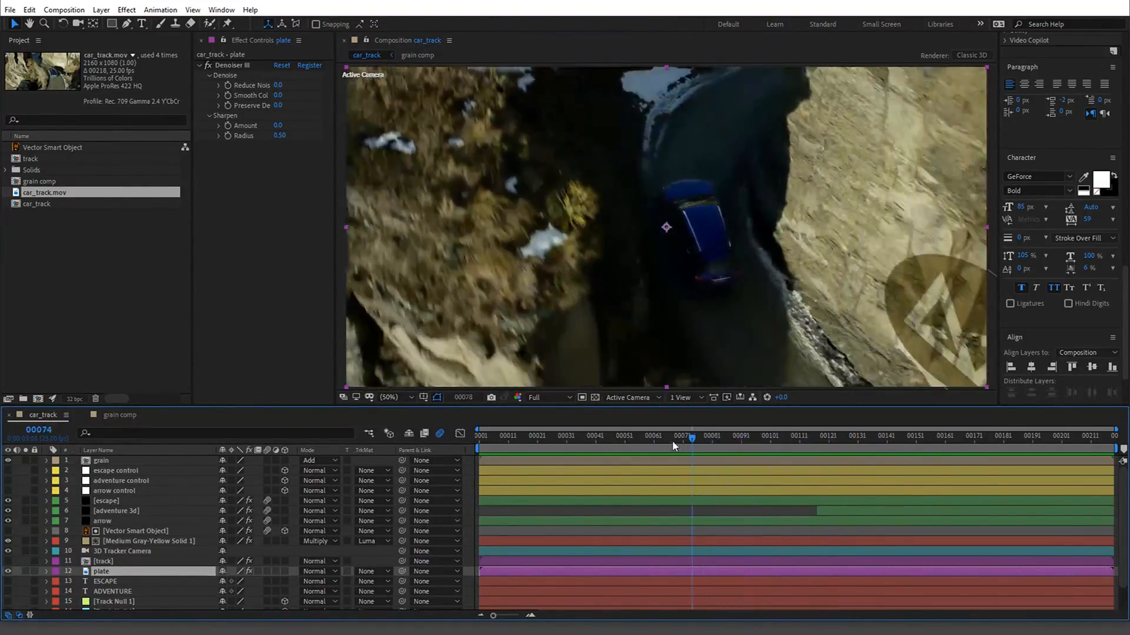
pyautogui.moveTo(683, 437); pyautogui.dragTo(628, 437)
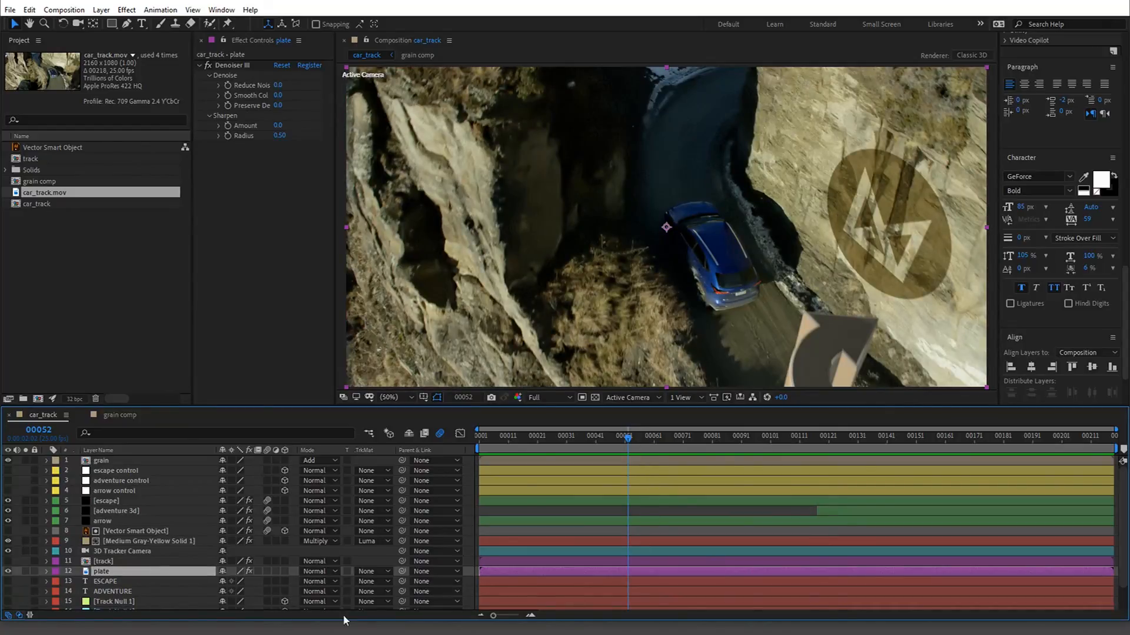